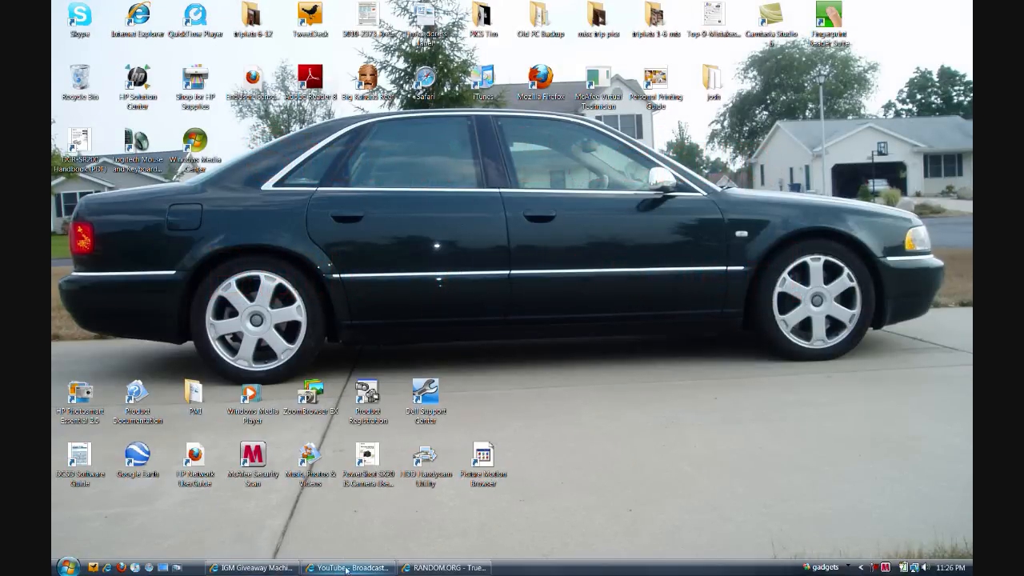
# Step: Switch to the YouTube window showing the Storm Backup Battery giveaway video's 94 comments
pyautogui.click(348, 566)
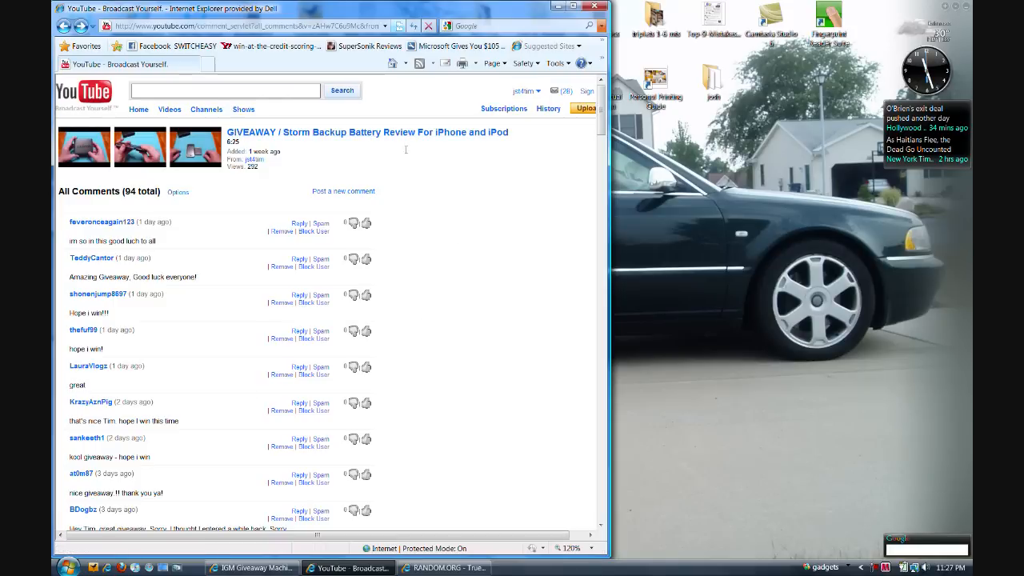
pyautogui.moveTo(461, 214)
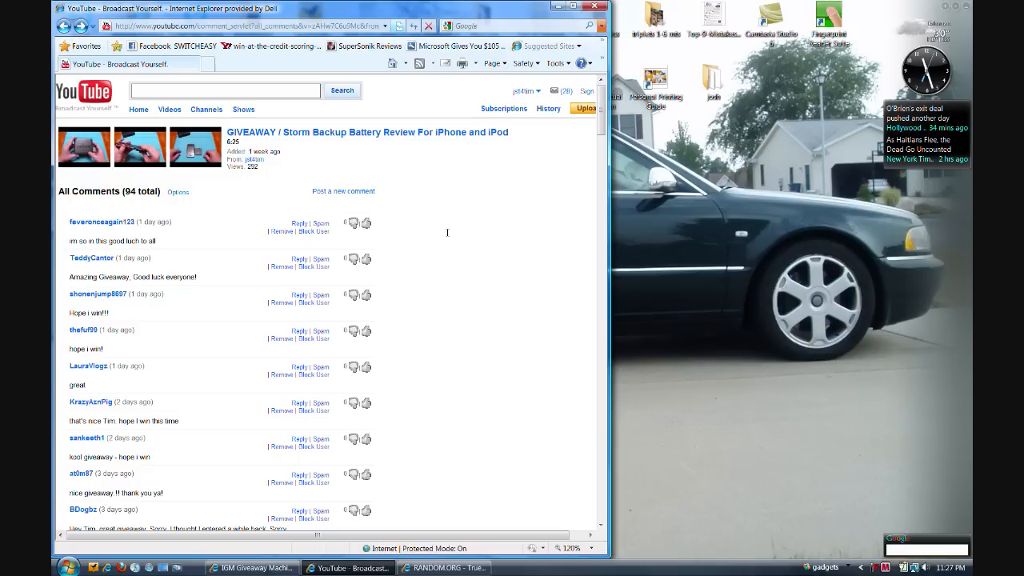
pyautogui.moveTo(442, 144)
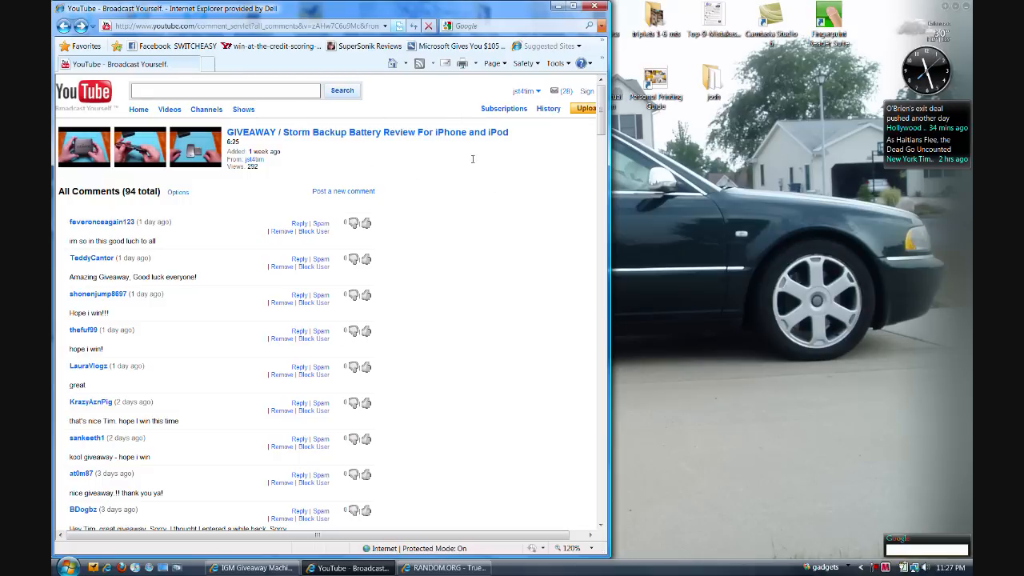
pyautogui.moveTo(445, 499)
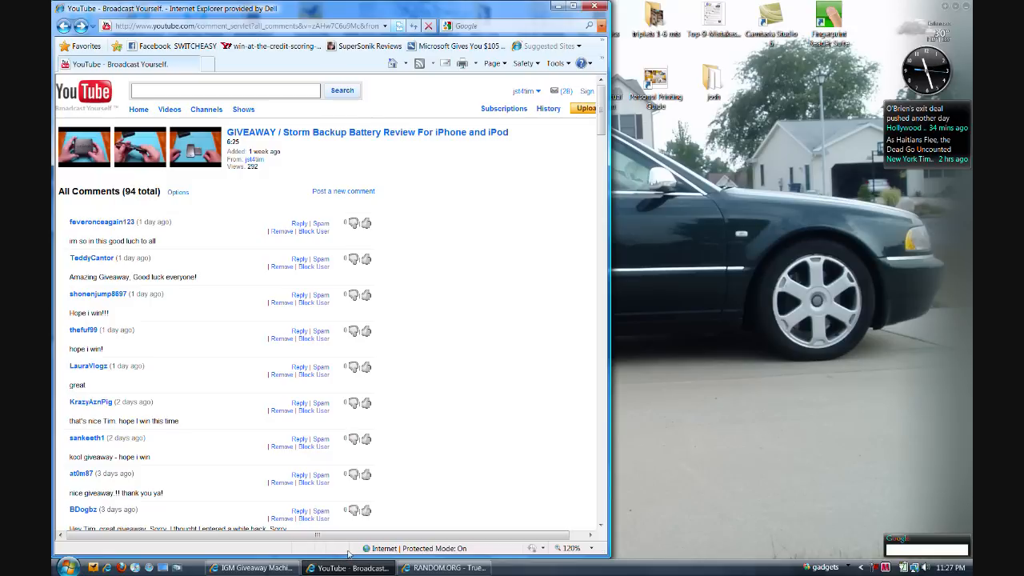
pyautogui.moveTo(389, 349)
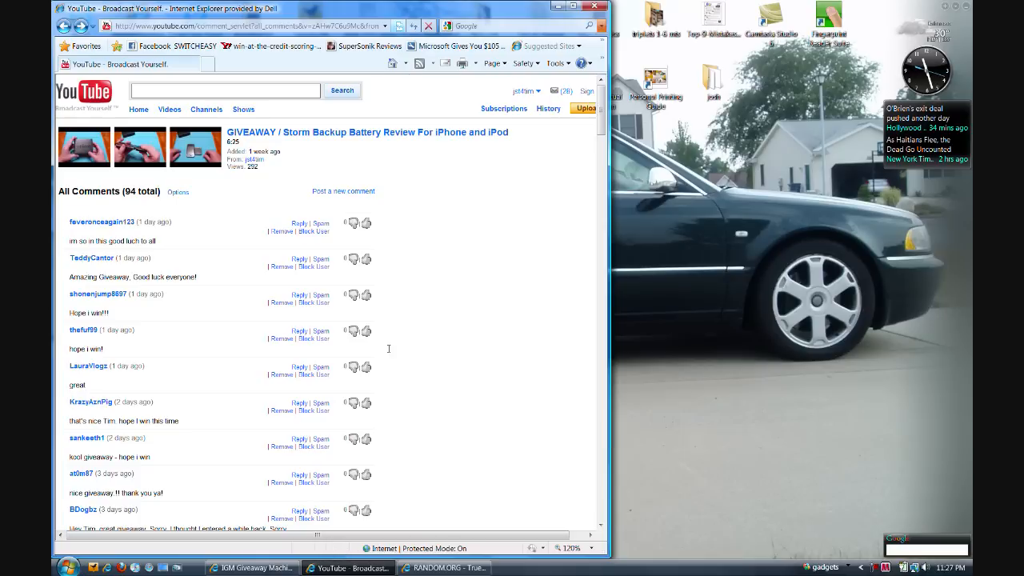
pyautogui.moveTo(378, 293)
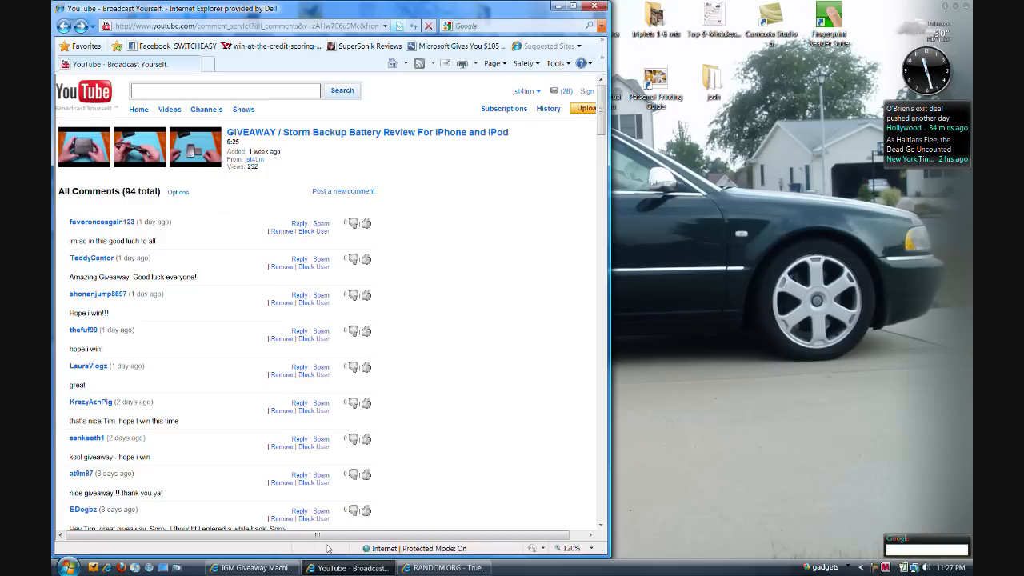
pyautogui.moveTo(349, 567)
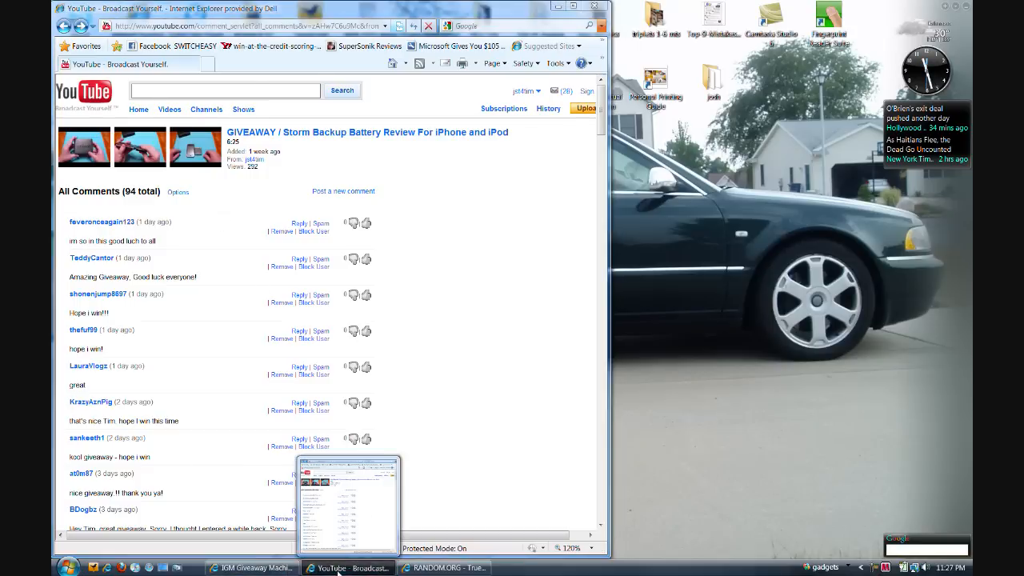
# Step: Switch to IGM Giveaway Machine and review its 90 valid, de-duplicated entries
pyautogui.click(253, 567)
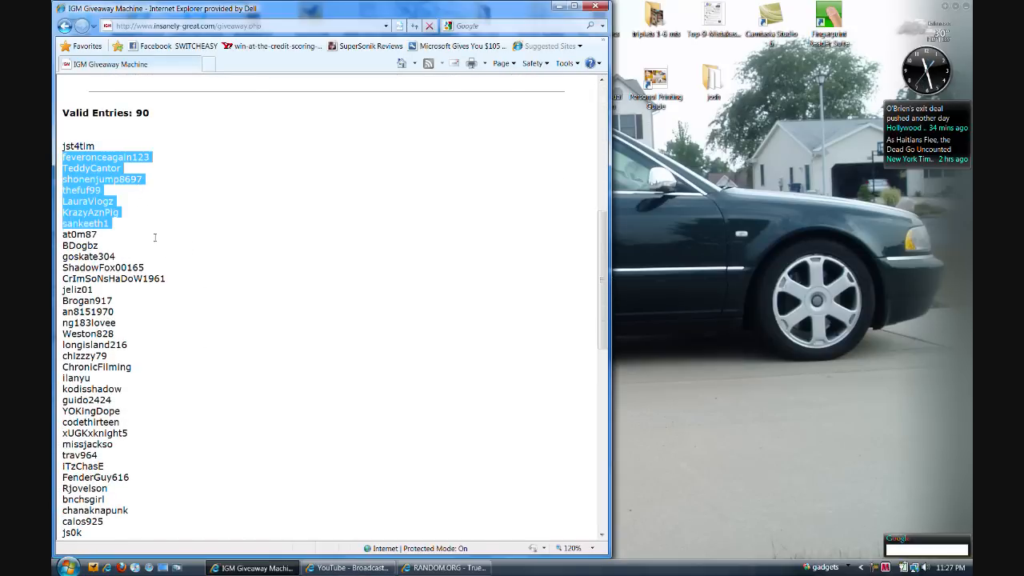
pyautogui.scroll(-3)
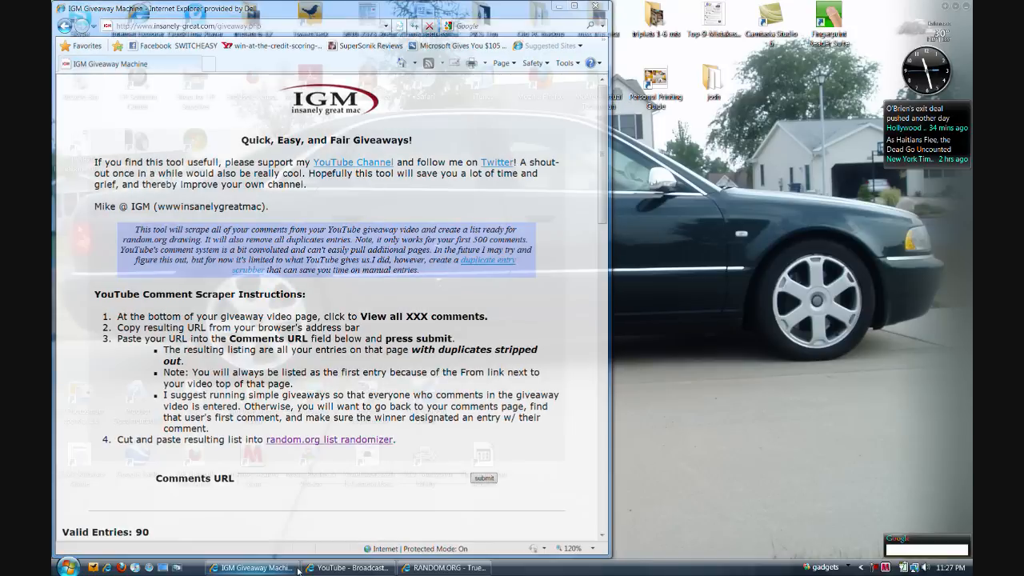
# Step: Switch to RANDOM.ORG and go to its List Randomizer for the entrant names
pyautogui.click(445, 566)
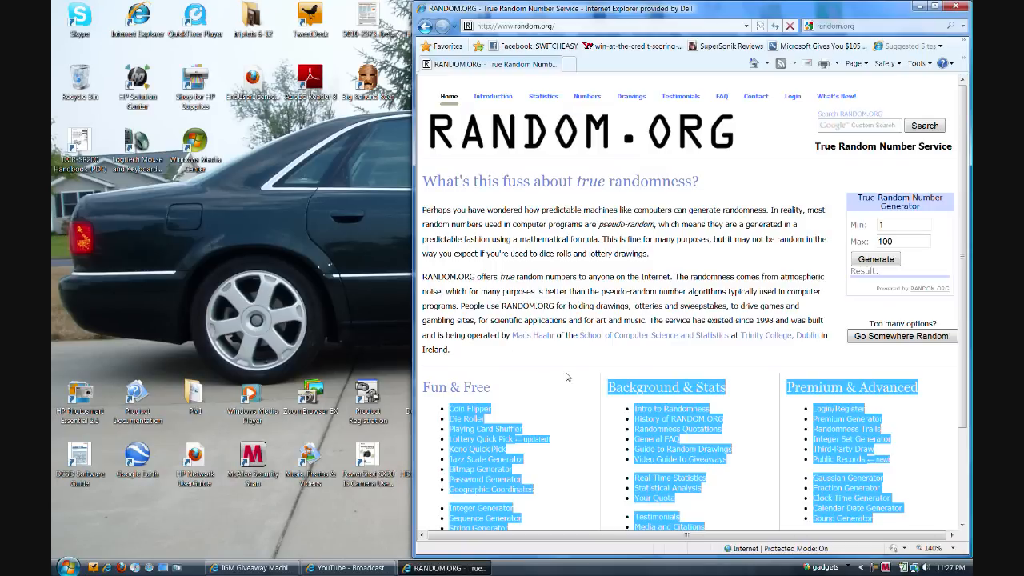
pyautogui.scroll(-3)
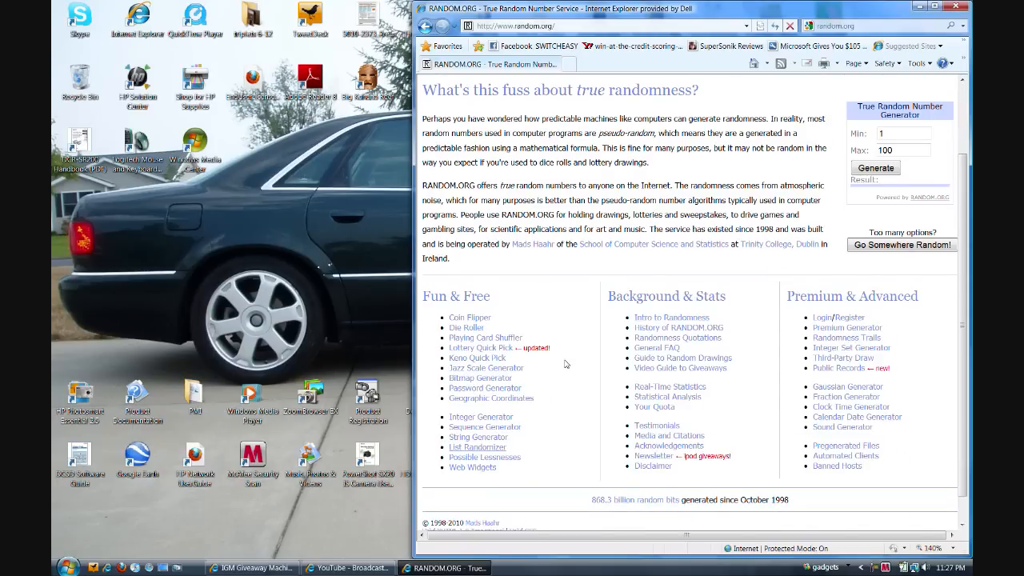
pyautogui.scroll(-3)
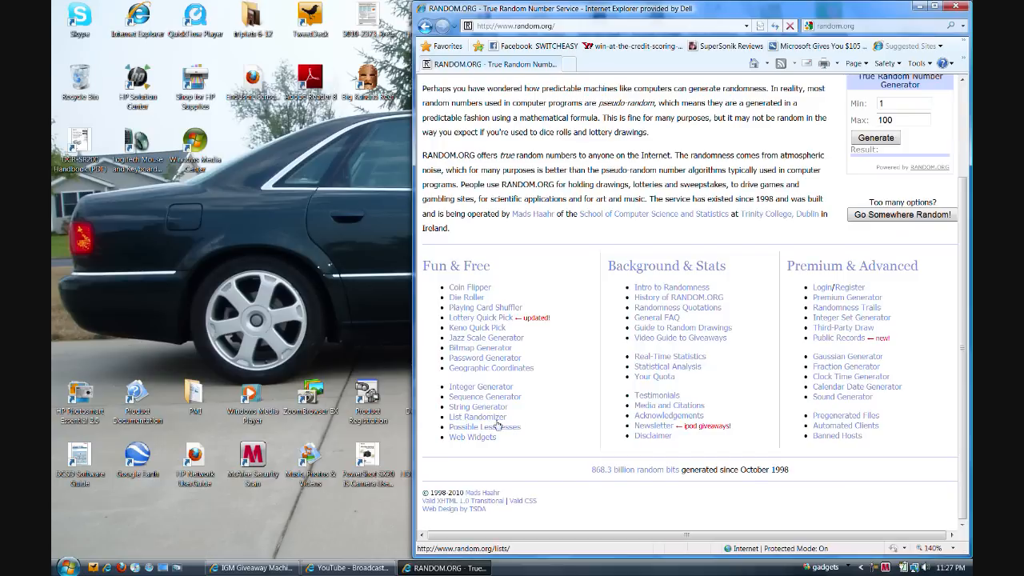
pyautogui.click(477, 416)
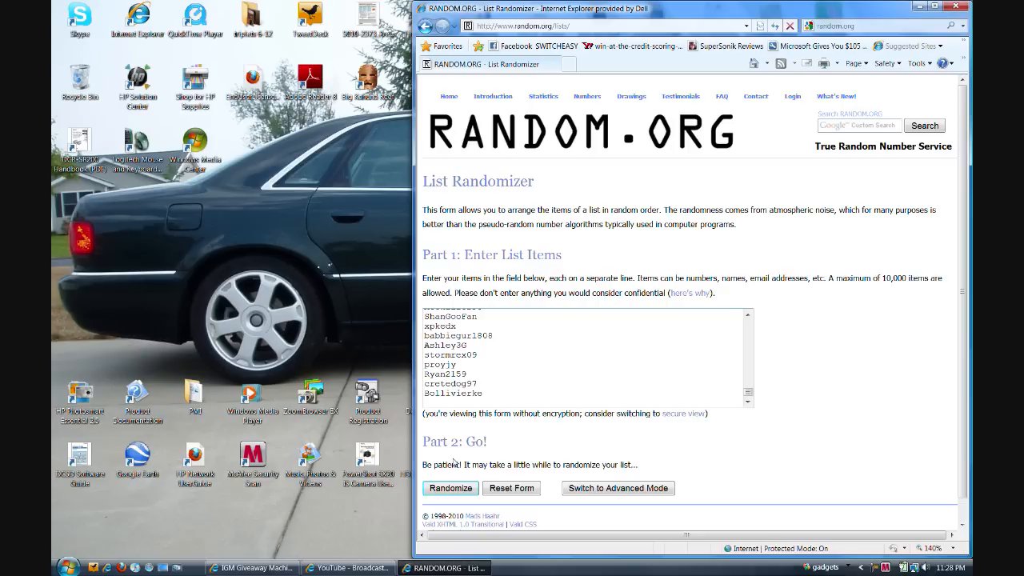
pyautogui.moveTo(445, 461)
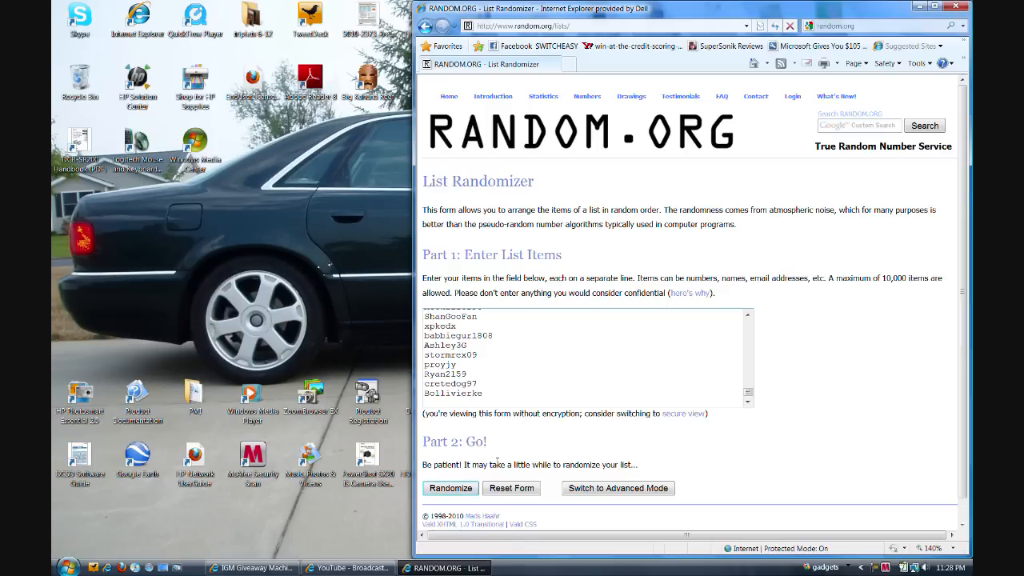
pyautogui.moveTo(480, 435)
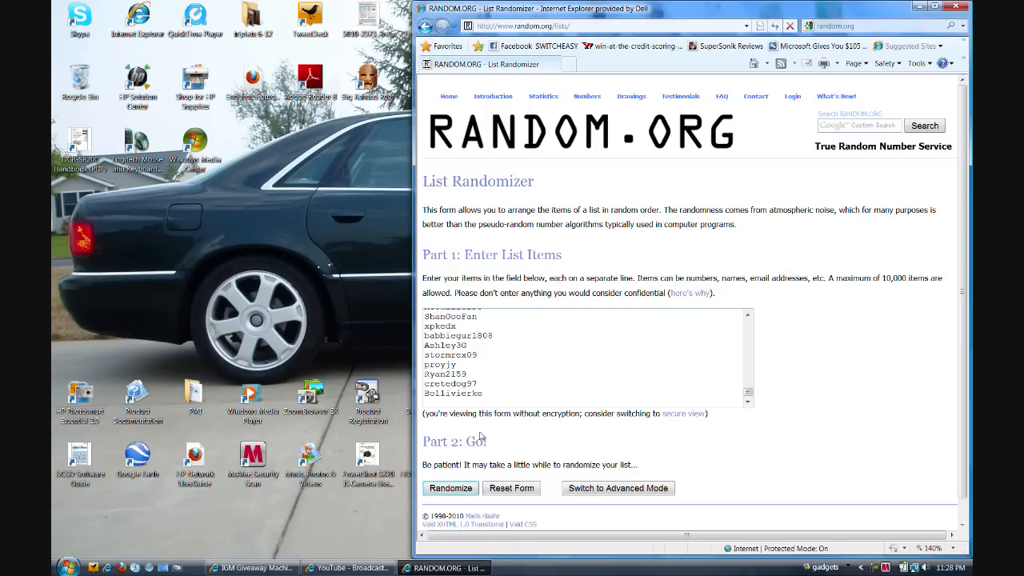
pyautogui.moveTo(480, 435)
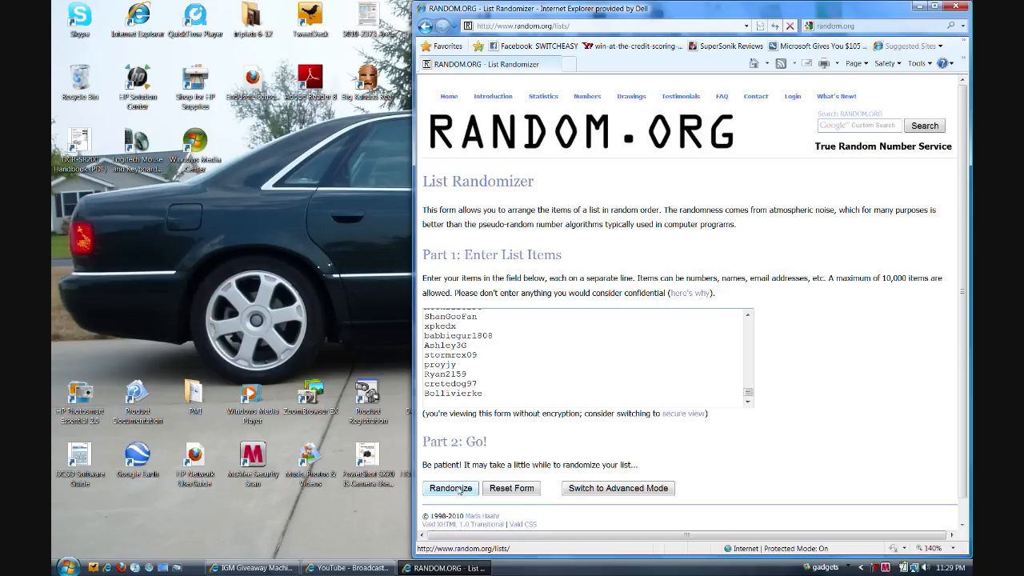
# Step: Randomize the 89 entrant names, with ChronicFilming landing in first place
pyautogui.click(451, 488)
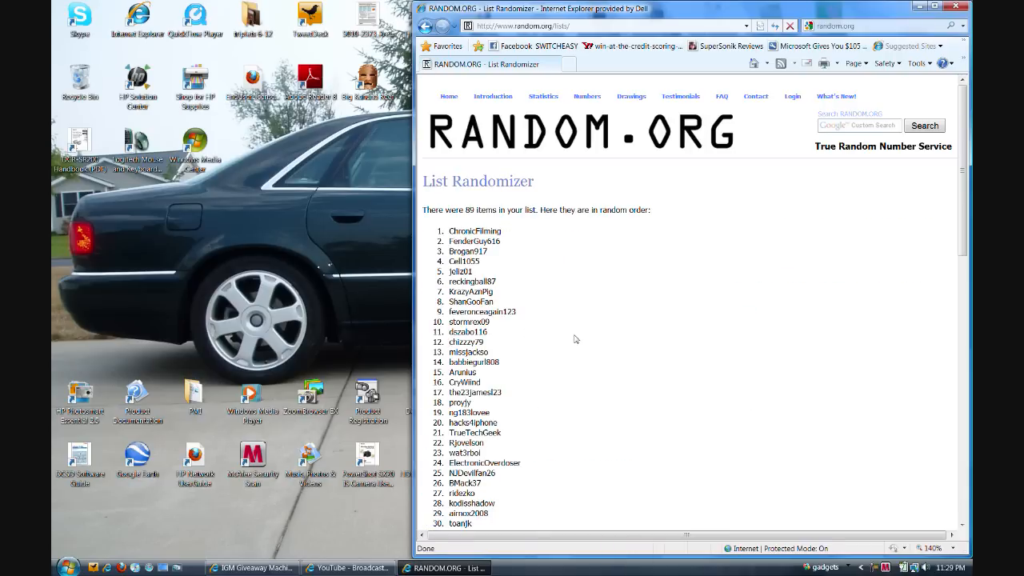
pyautogui.moveTo(557, 319)
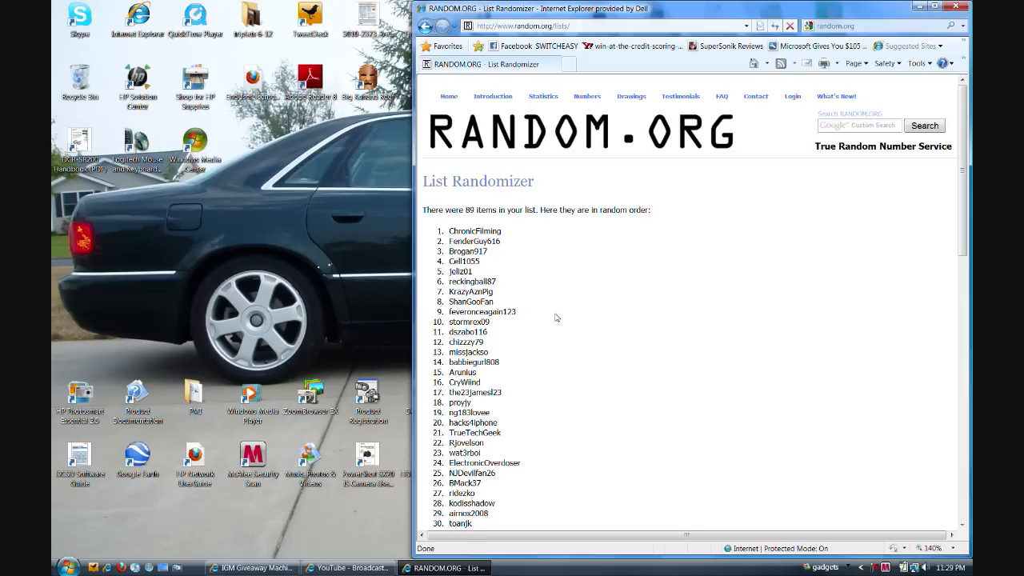
pyautogui.moveTo(560, 247)
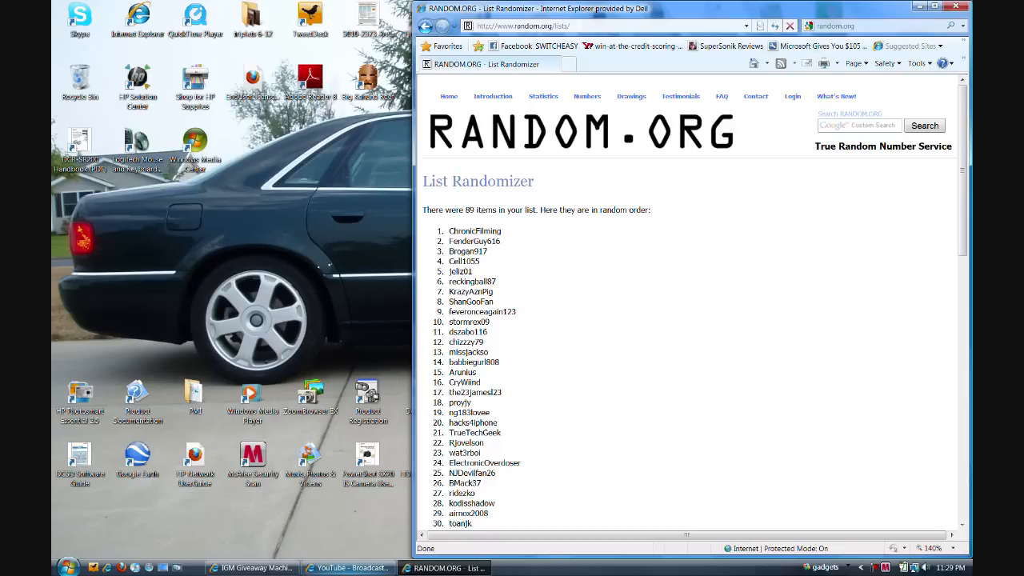
pyautogui.click(347, 566)
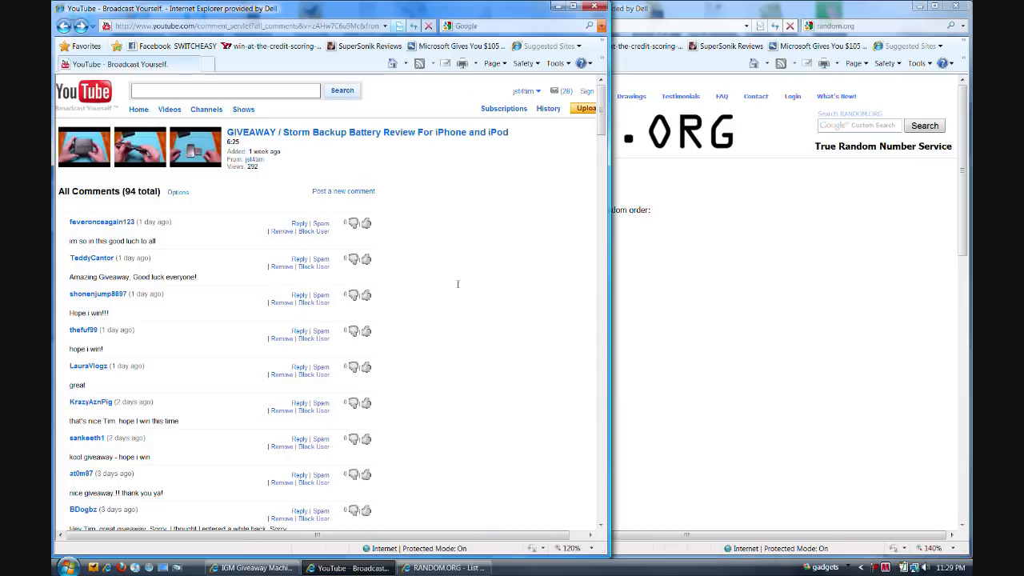
pyautogui.scroll(-3)
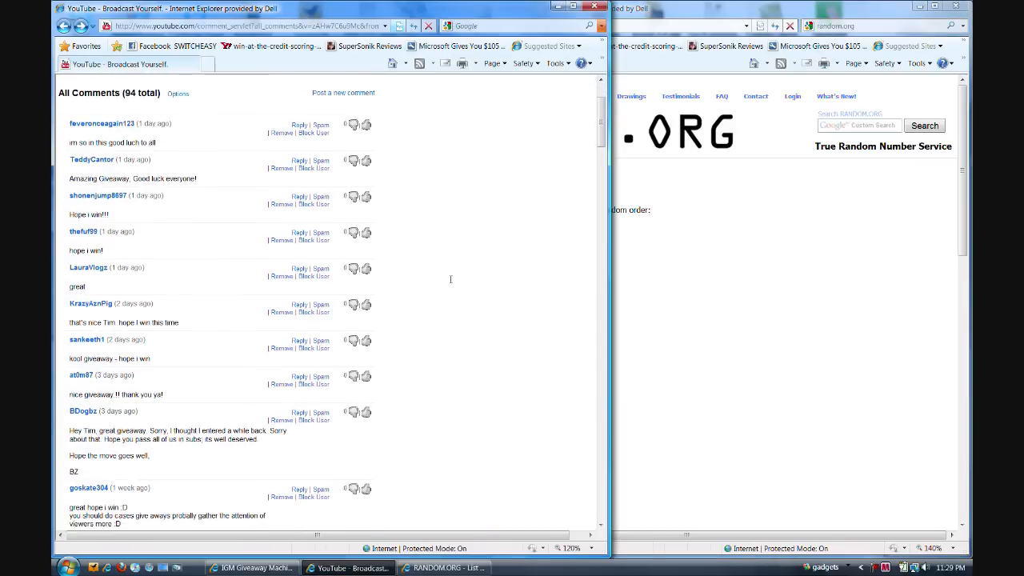
pyautogui.scroll(-3)
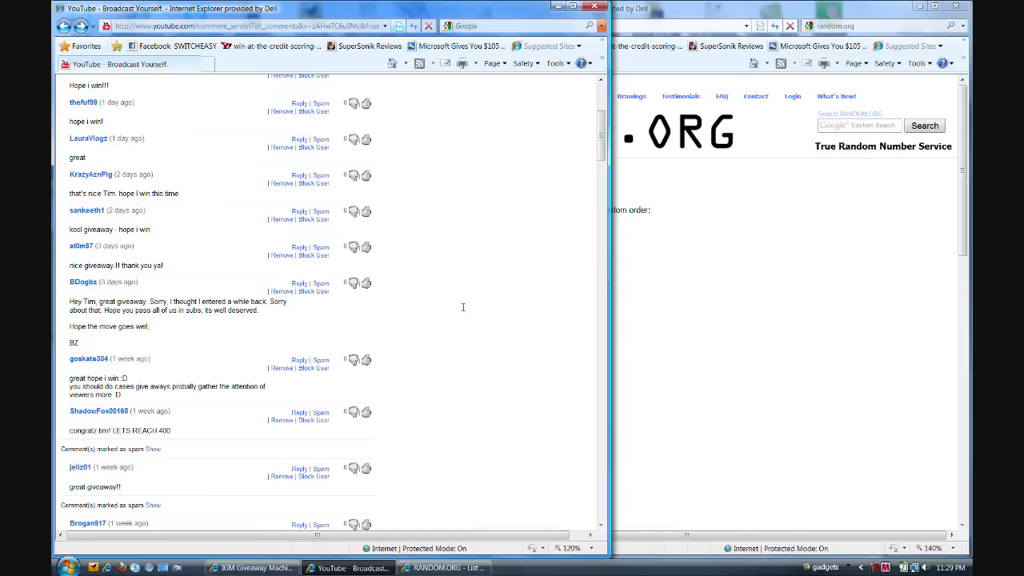
pyautogui.scroll(-3)
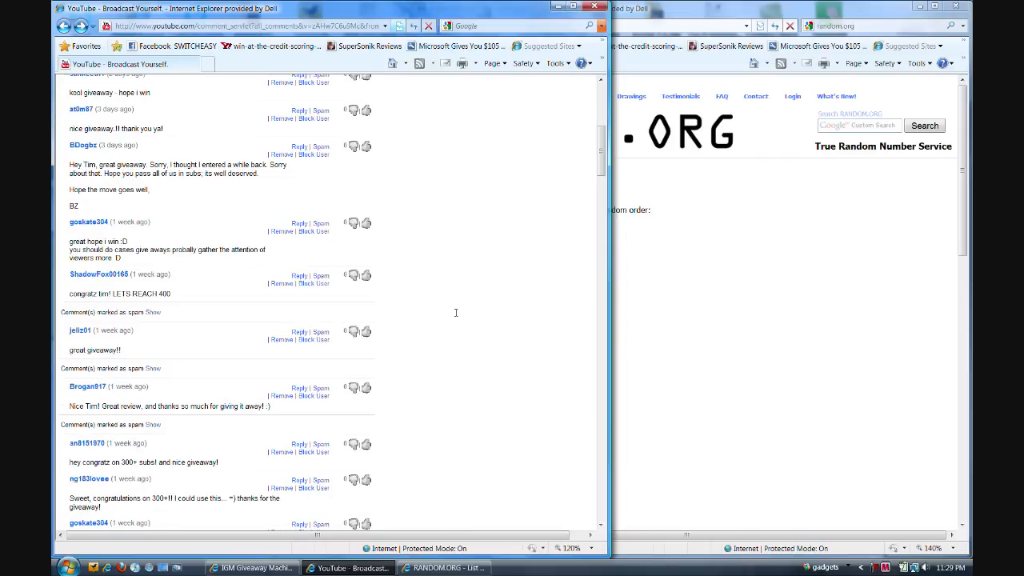
pyautogui.scroll(-3)
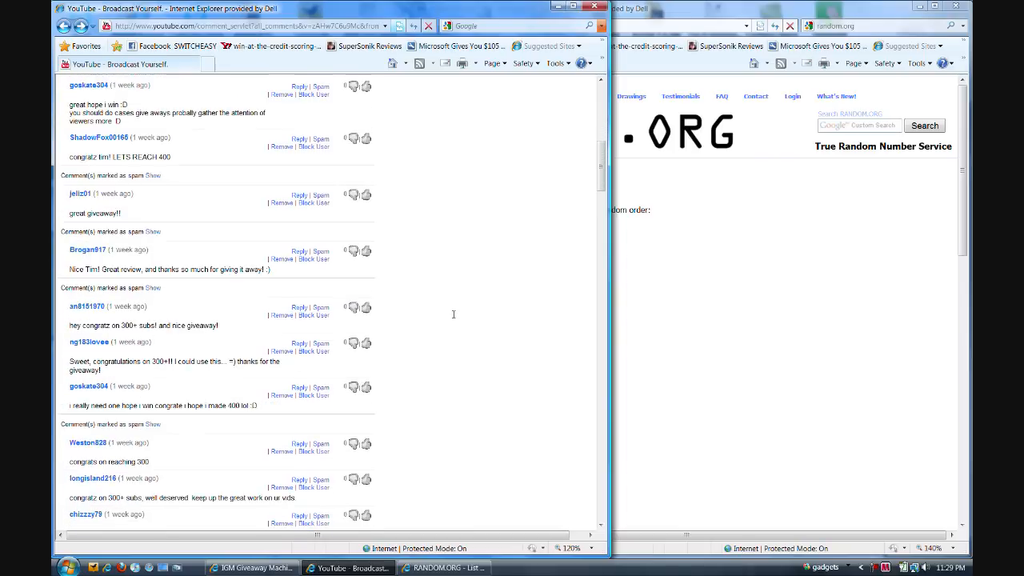
pyautogui.scroll(-3)
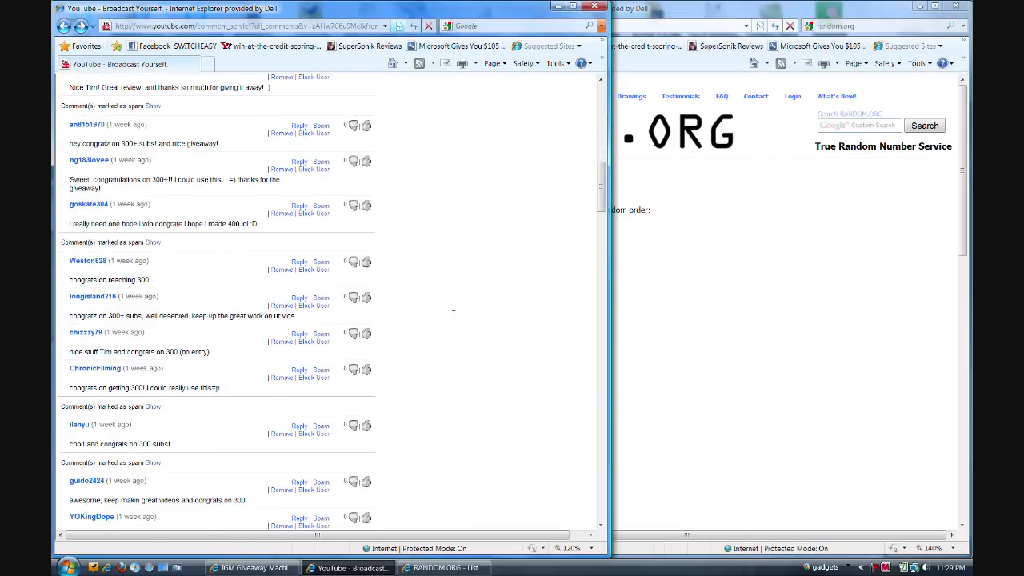
pyautogui.scroll(-3)
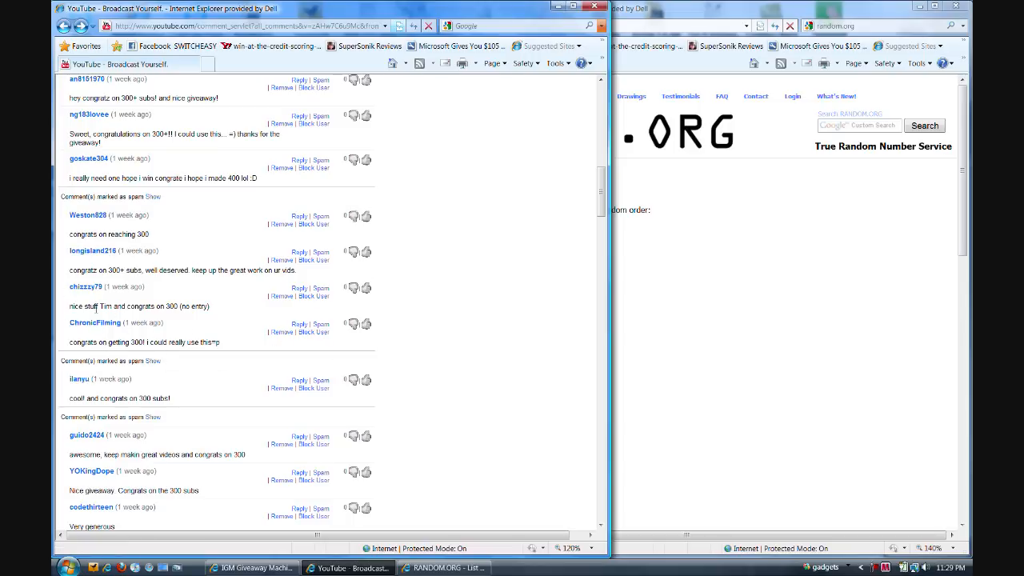
# Step: Go to ChronicFilming's channel and bring up its subscriptions list of 78 channels
pyautogui.click(94, 323)
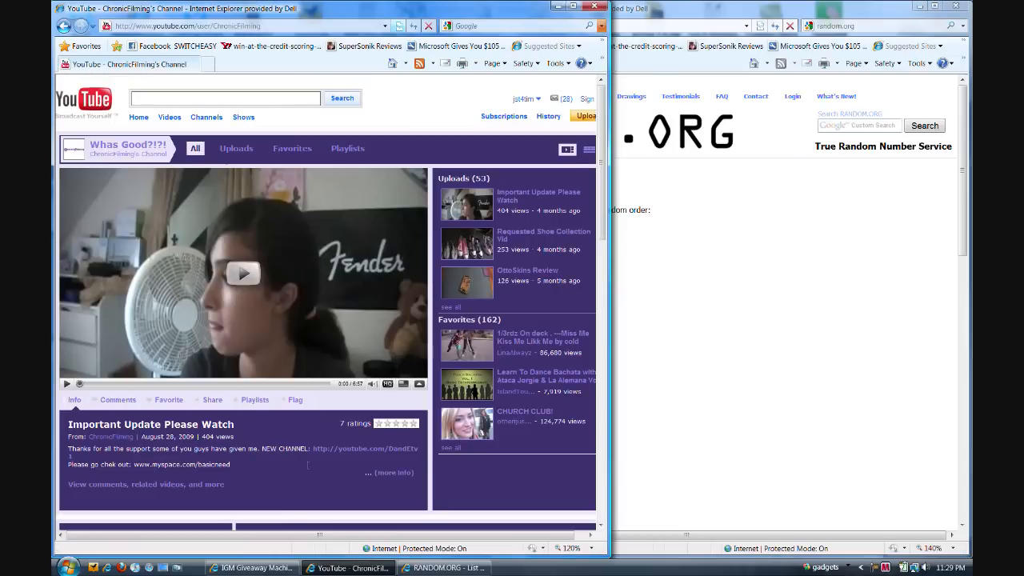
pyautogui.moveTo(288, 357)
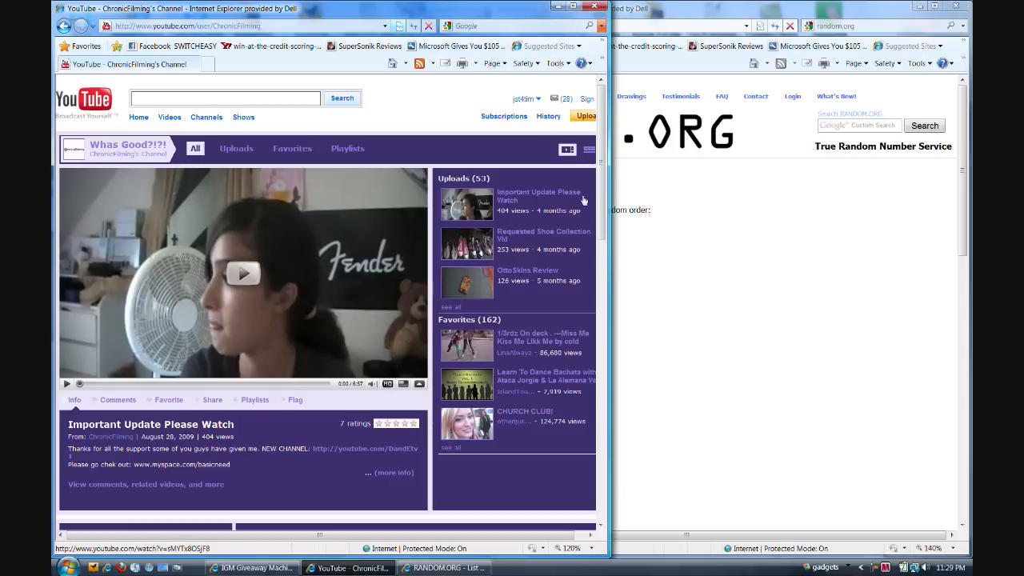
pyautogui.click(237, 147)
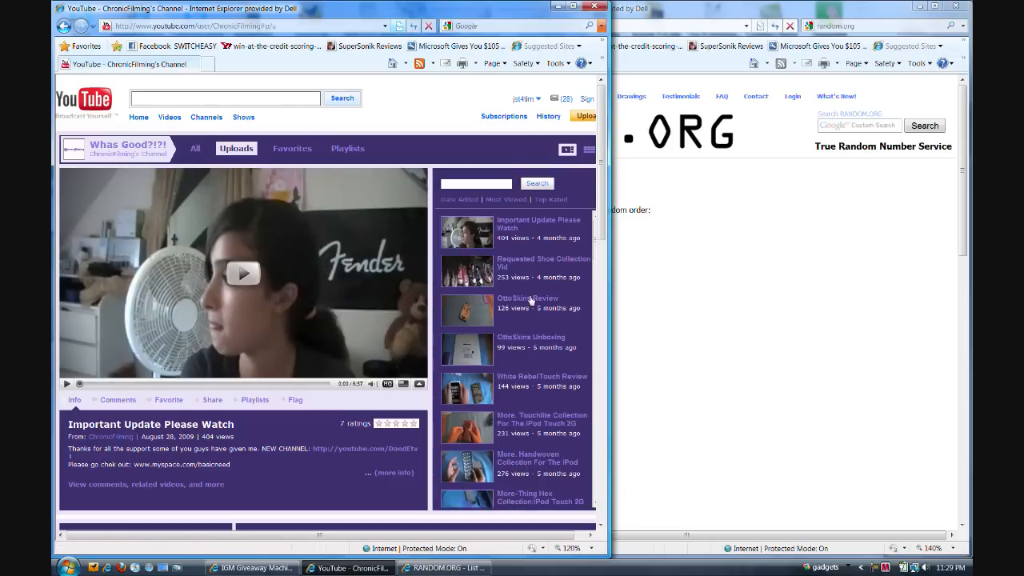
pyautogui.scroll(-3)
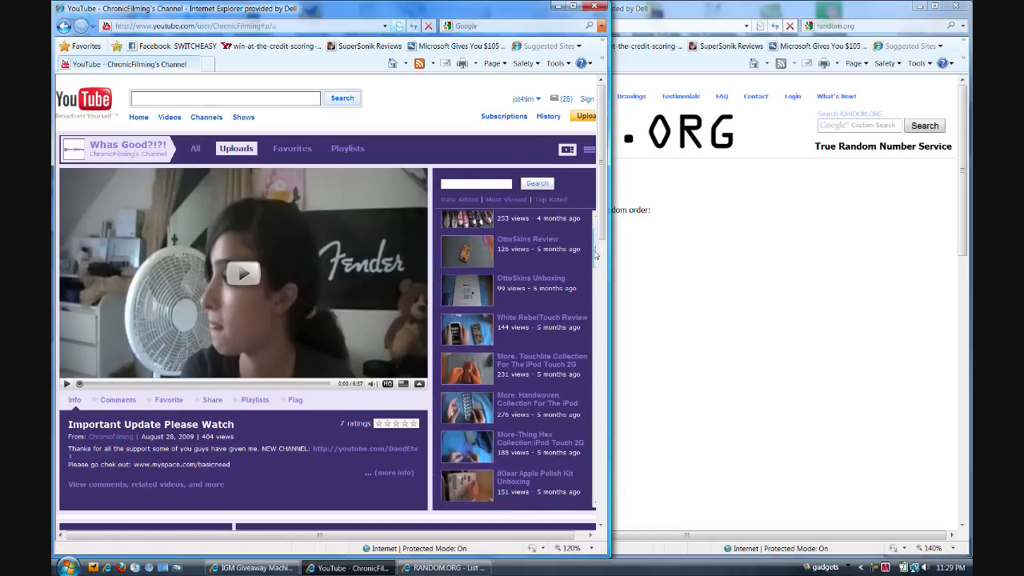
pyautogui.scroll(-3)
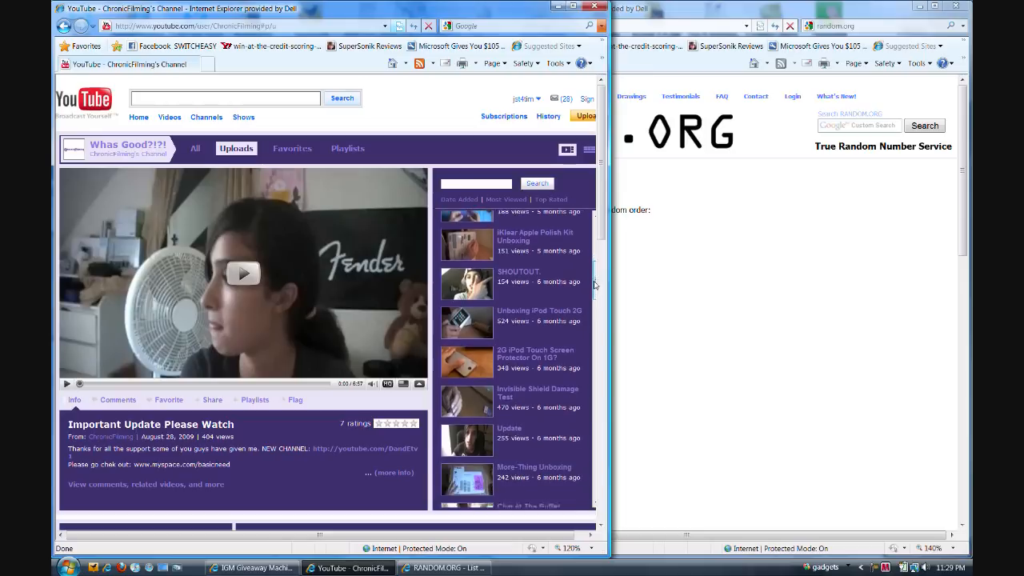
pyautogui.scroll(-3)
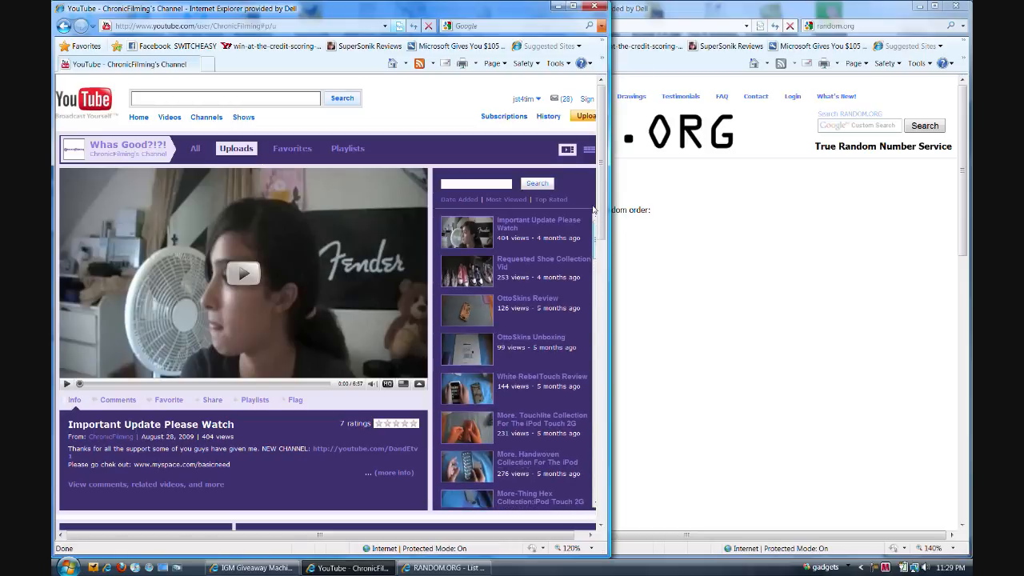
pyautogui.scroll(-3)
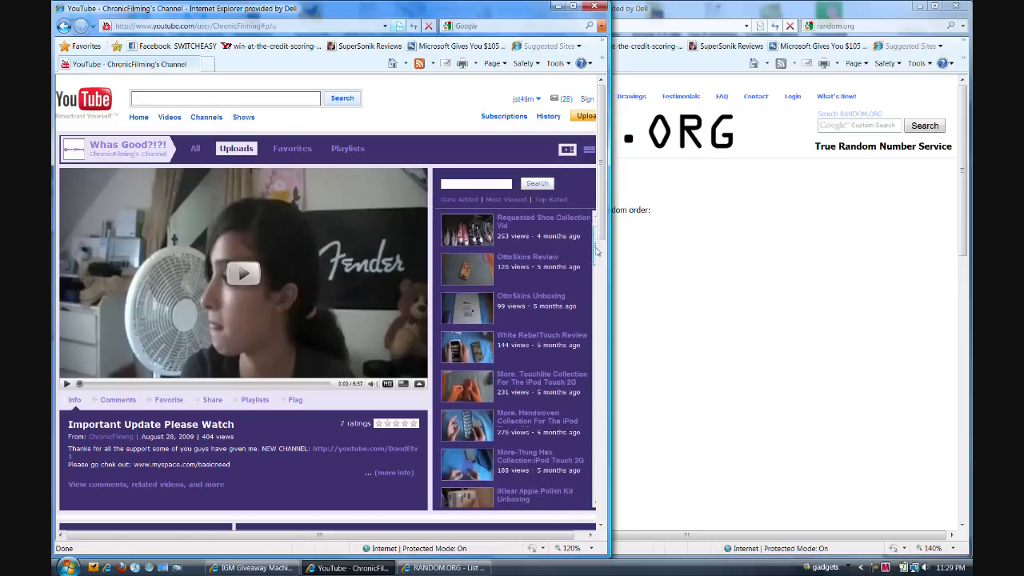
pyautogui.scroll(-3)
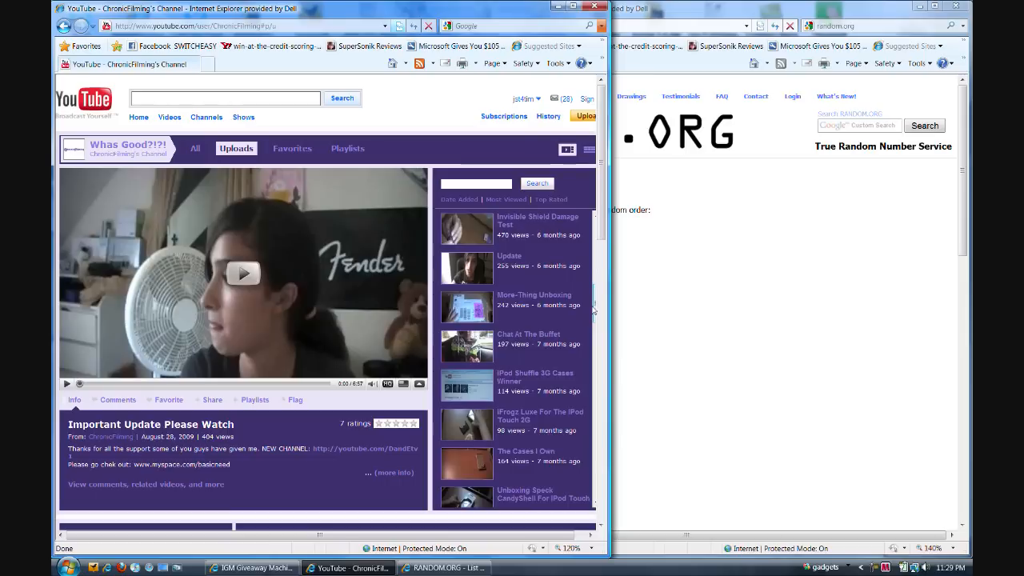
pyautogui.scroll(-3)
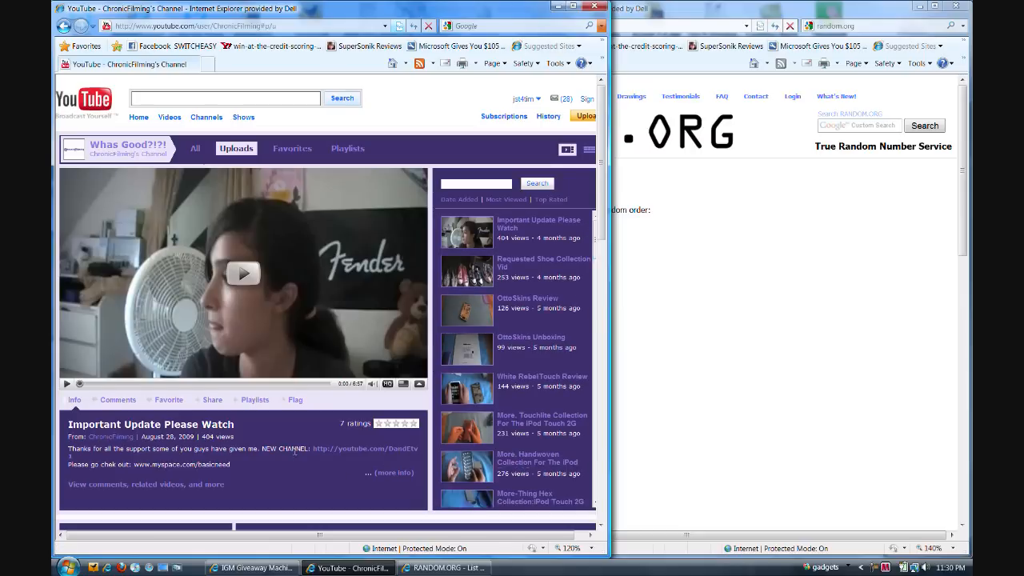
pyautogui.scroll(-3)
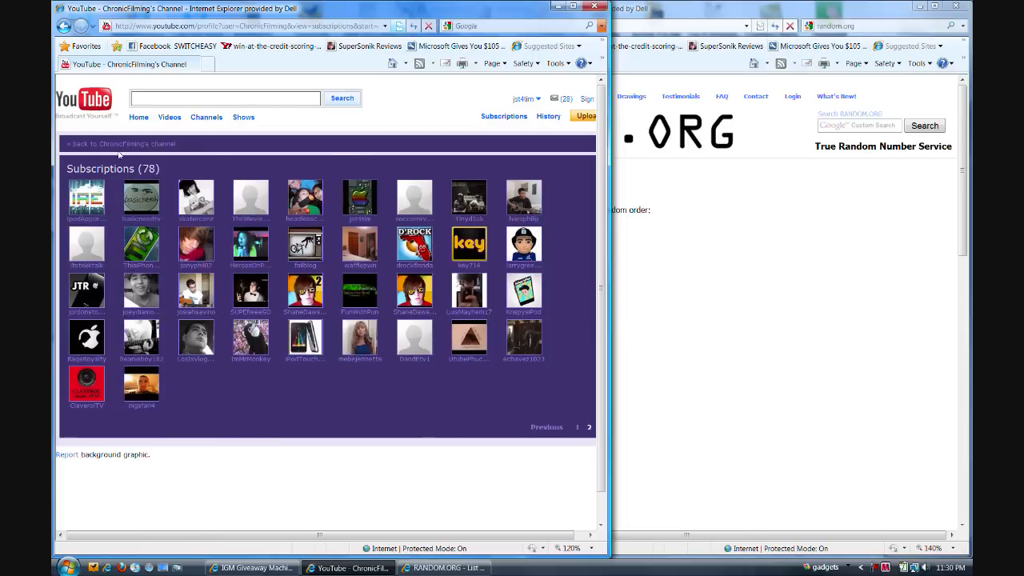
# Step: Go back to ChronicFilming's channel page showing its uploads and favorites summaries
pyautogui.click(121, 144)
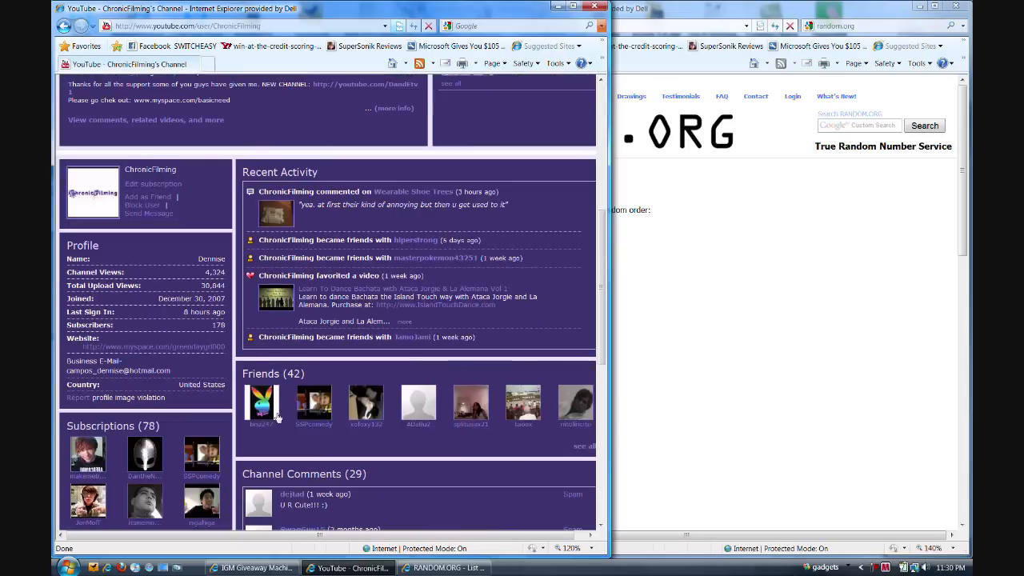
pyautogui.scroll(-3)
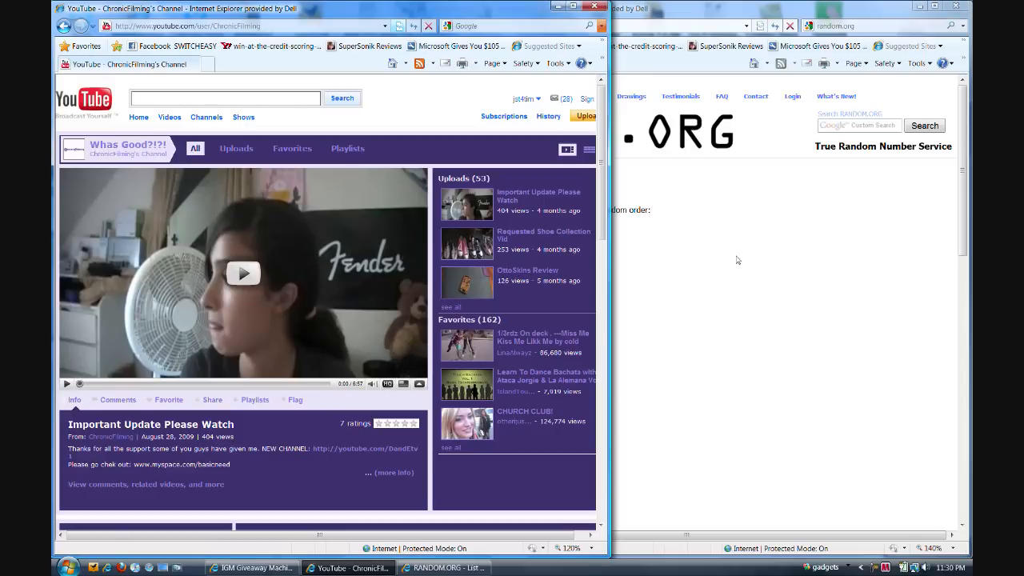
pyautogui.moveTo(428, 246)
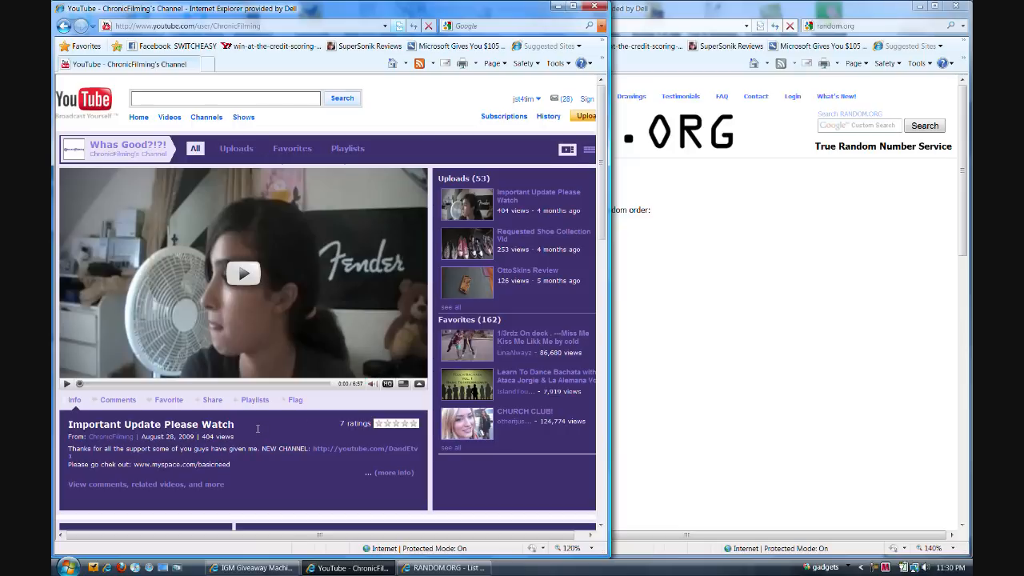
pyautogui.moveTo(389, 261)
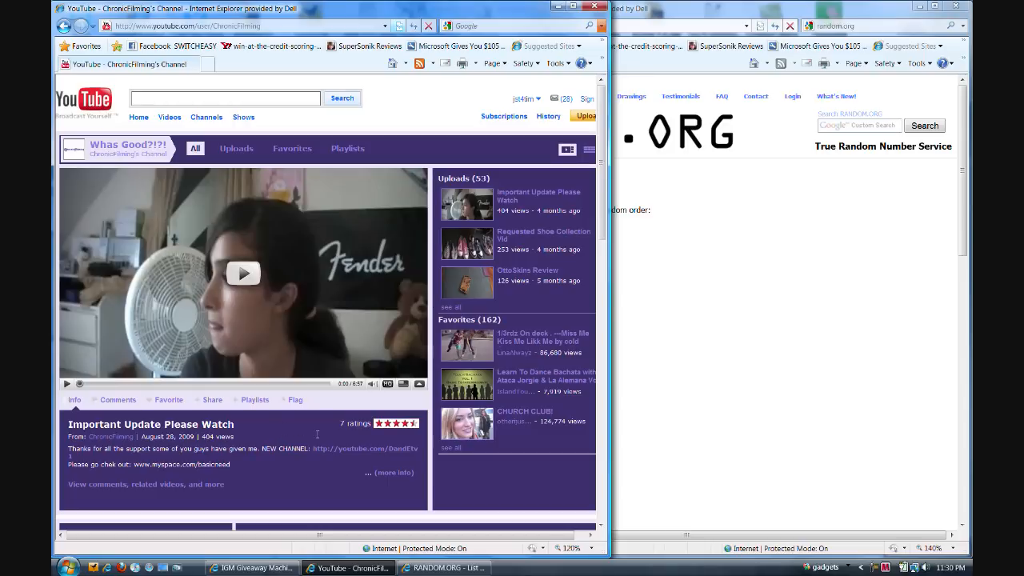
pyautogui.moveTo(317, 432)
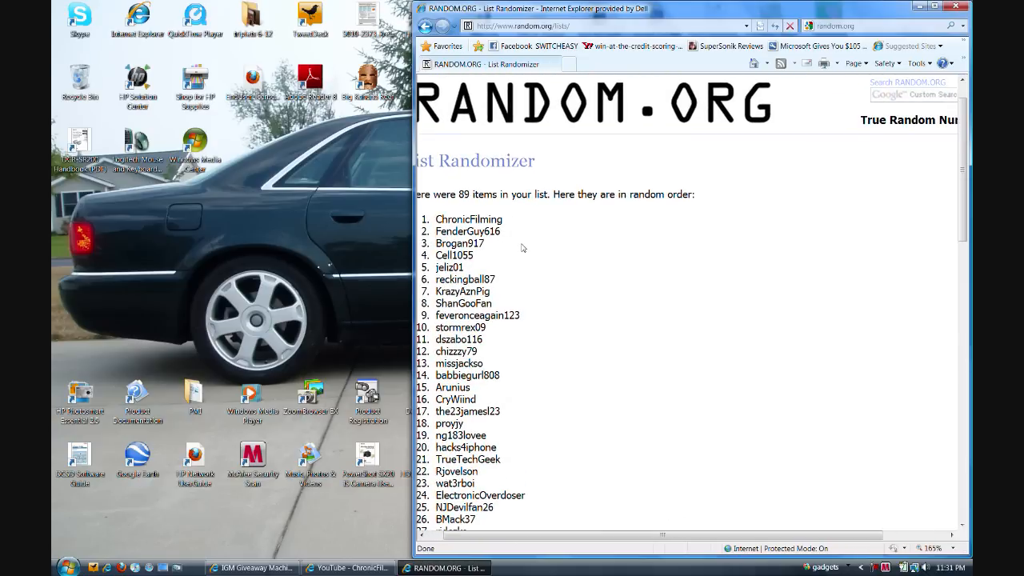
pyautogui.scroll(-3)
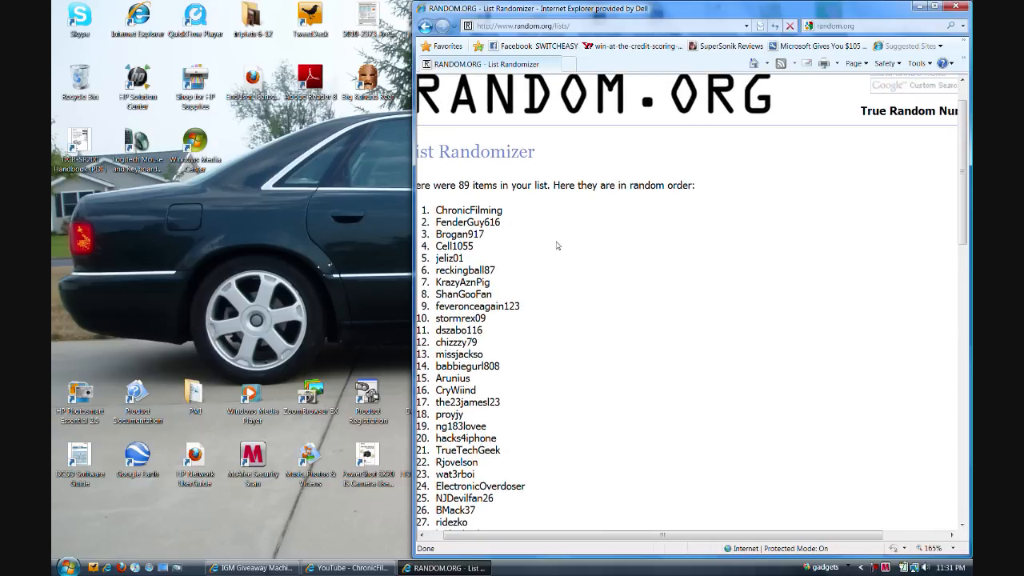
pyautogui.scroll(-3)
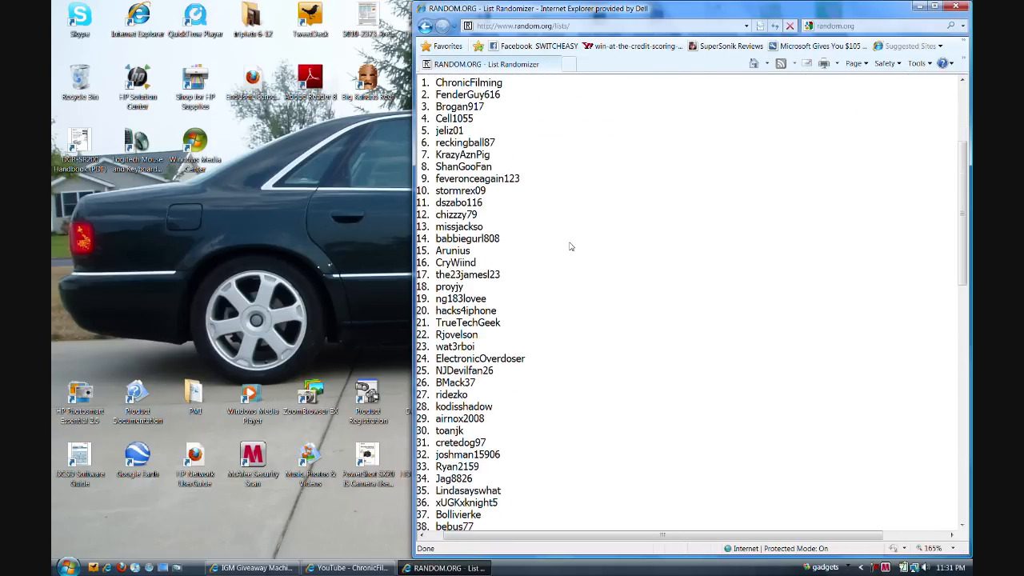
pyautogui.scroll(-3)
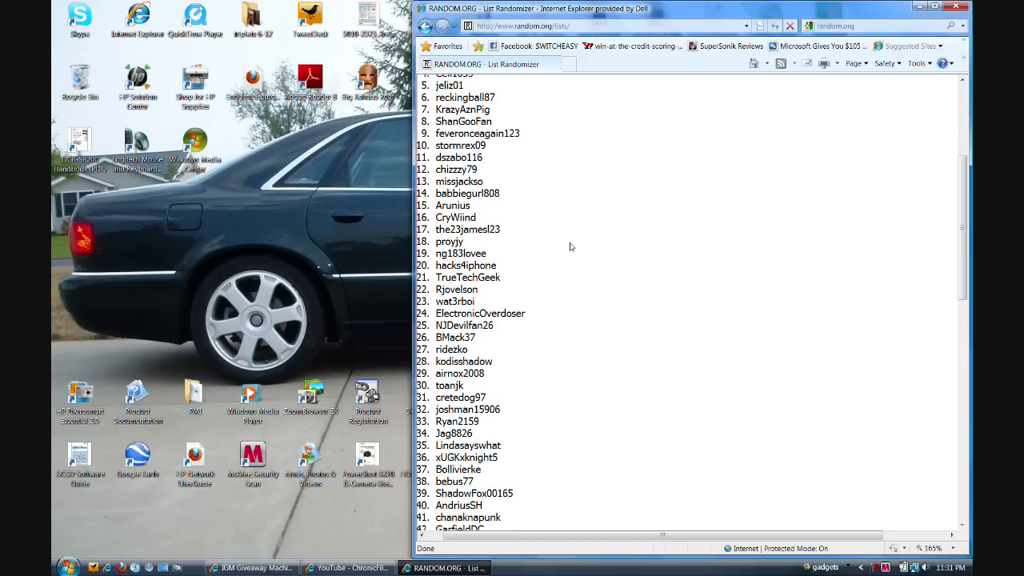
pyautogui.scroll(-3)
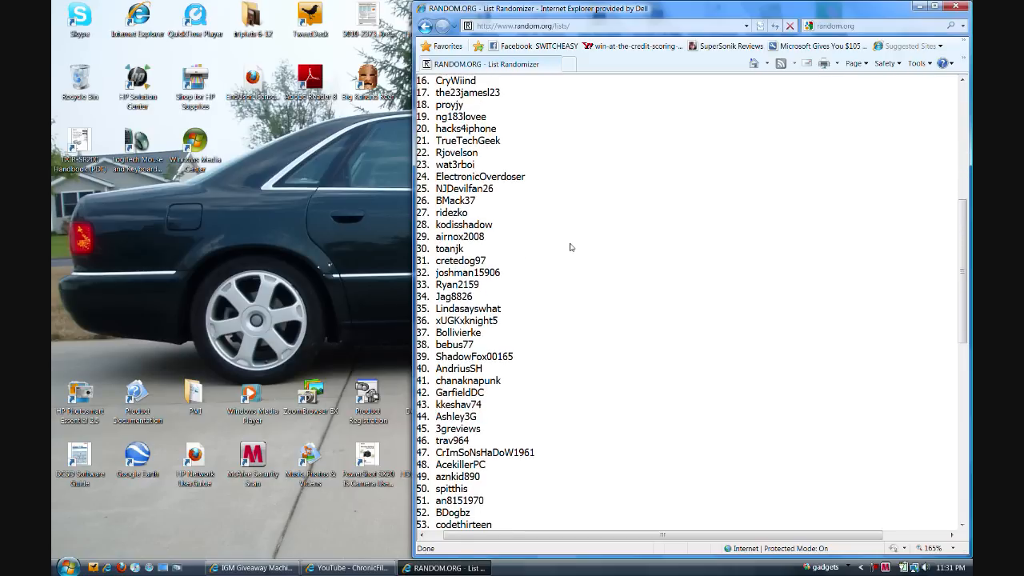
pyautogui.scroll(-3)
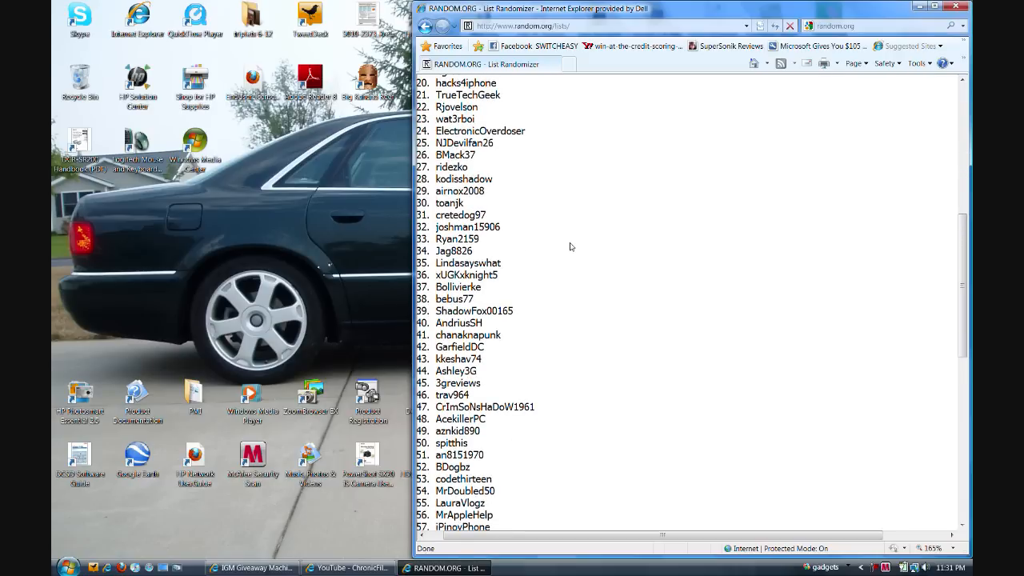
pyautogui.scroll(-3)
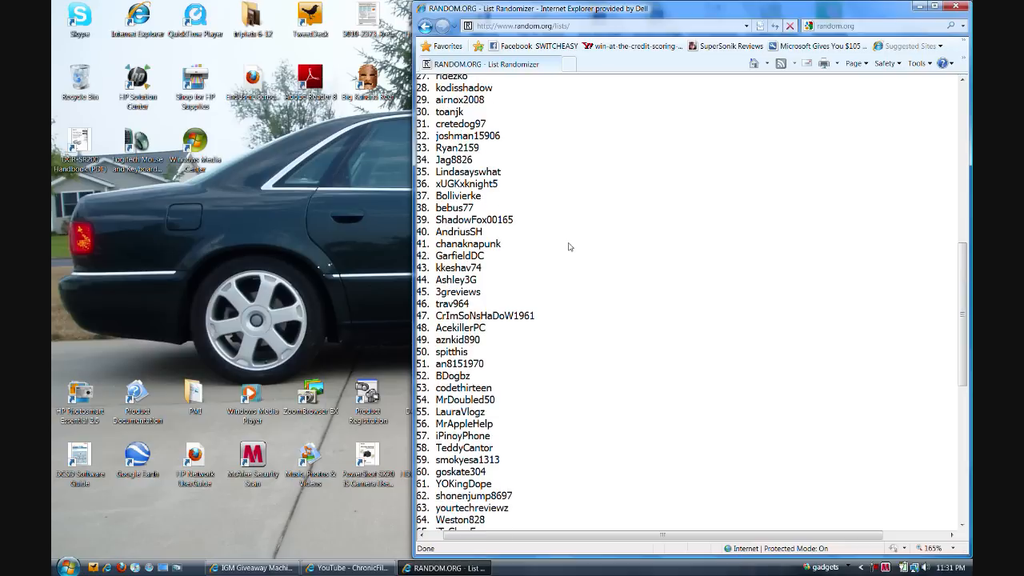
pyautogui.scroll(-3)
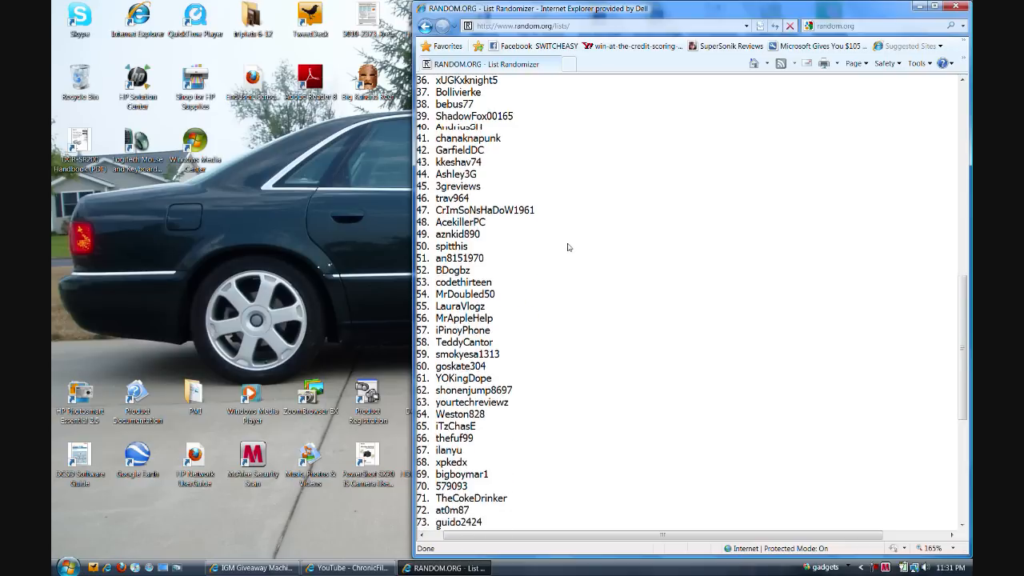
pyautogui.scroll(-3)
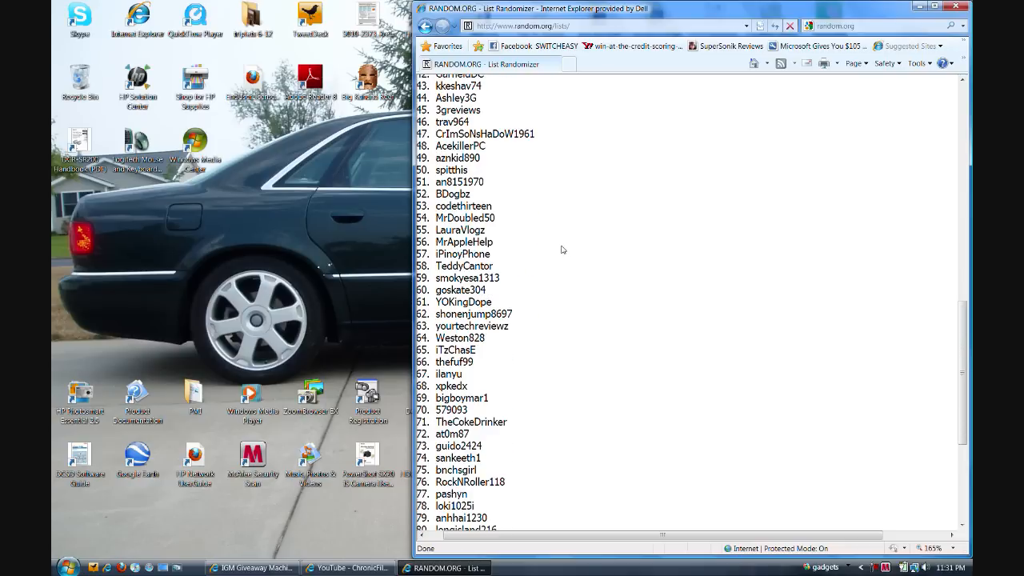
pyautogui.scroll(-3)
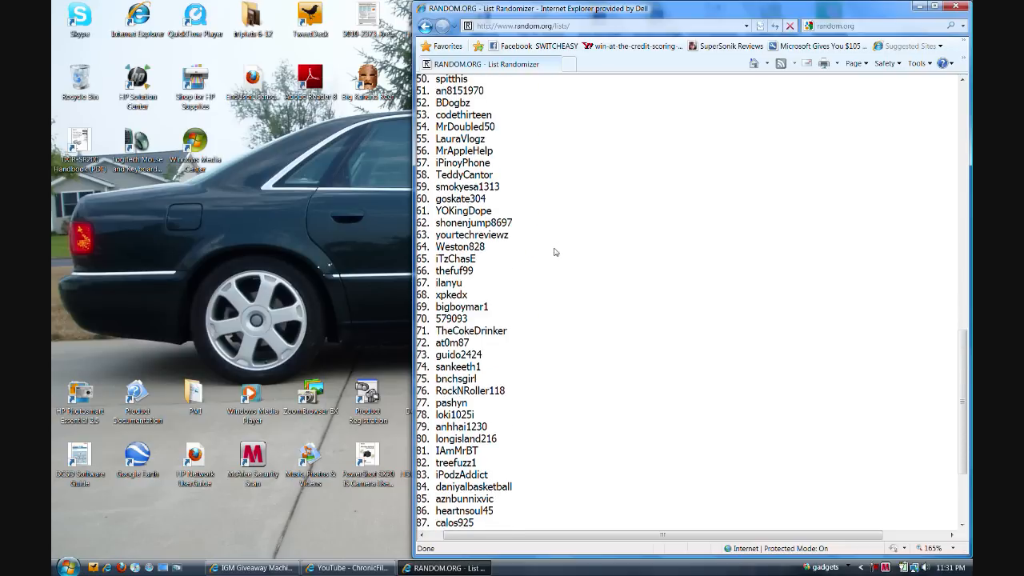
pyautogui.scroll(-3)
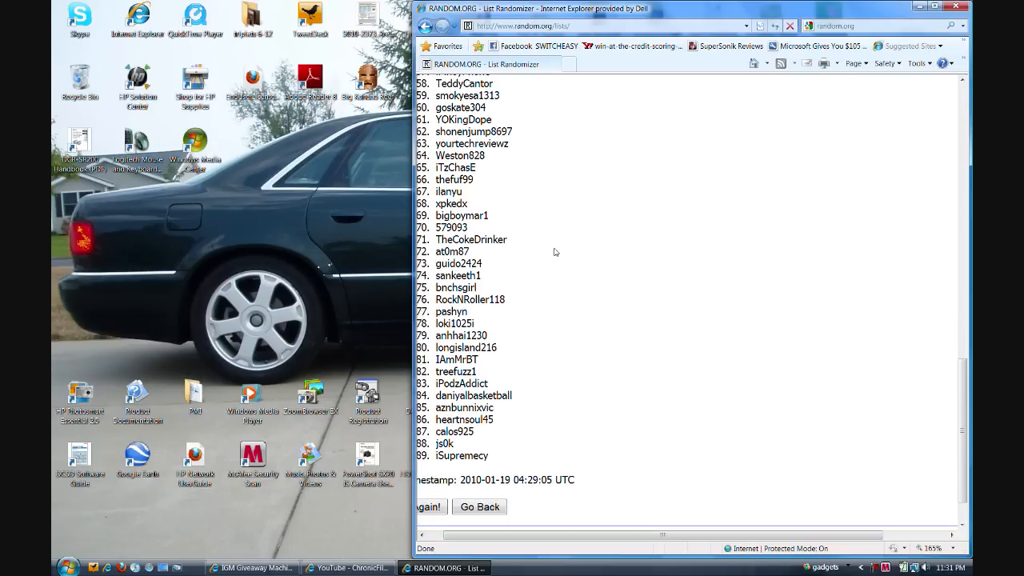
pyautogui.scroll(-3)
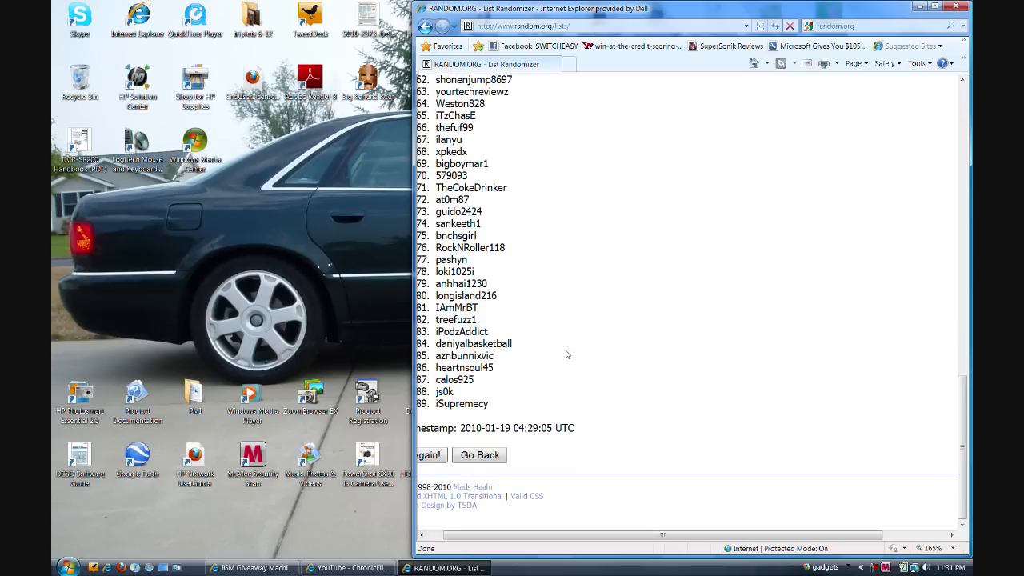
pyautogui.moveTo(493, 419)
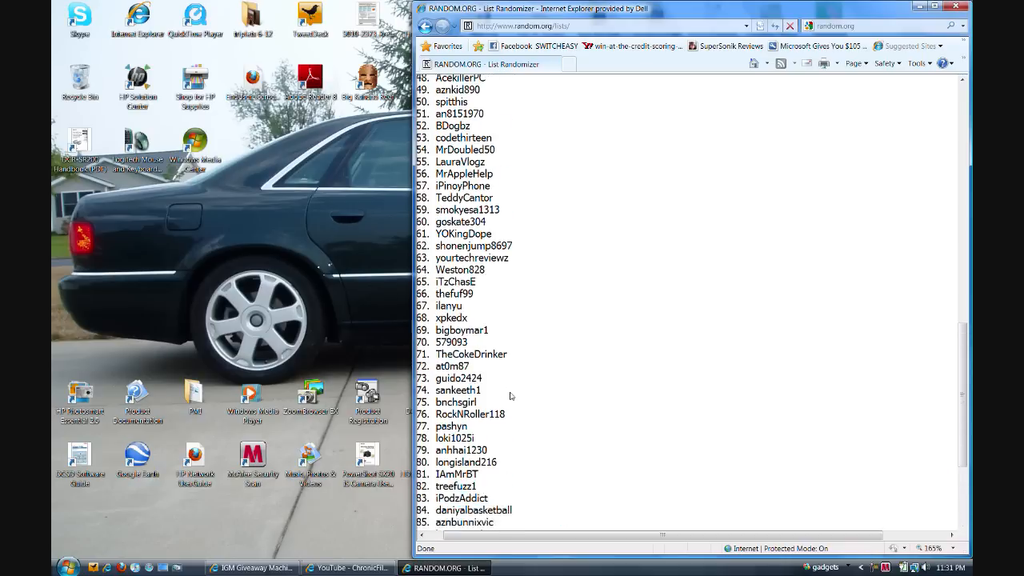
pyautogui.scroll(3)
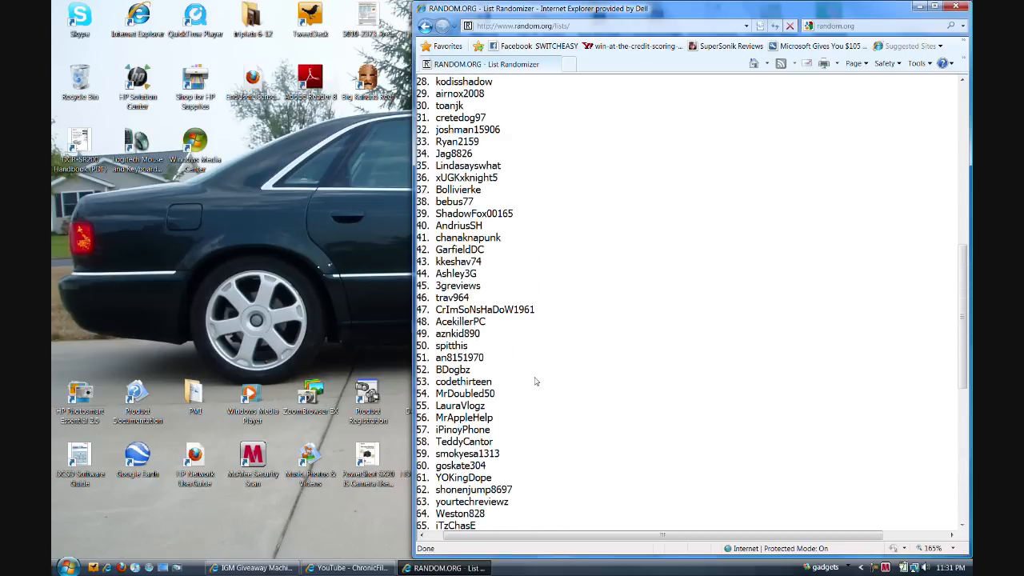
pyautogui.scroll(3)
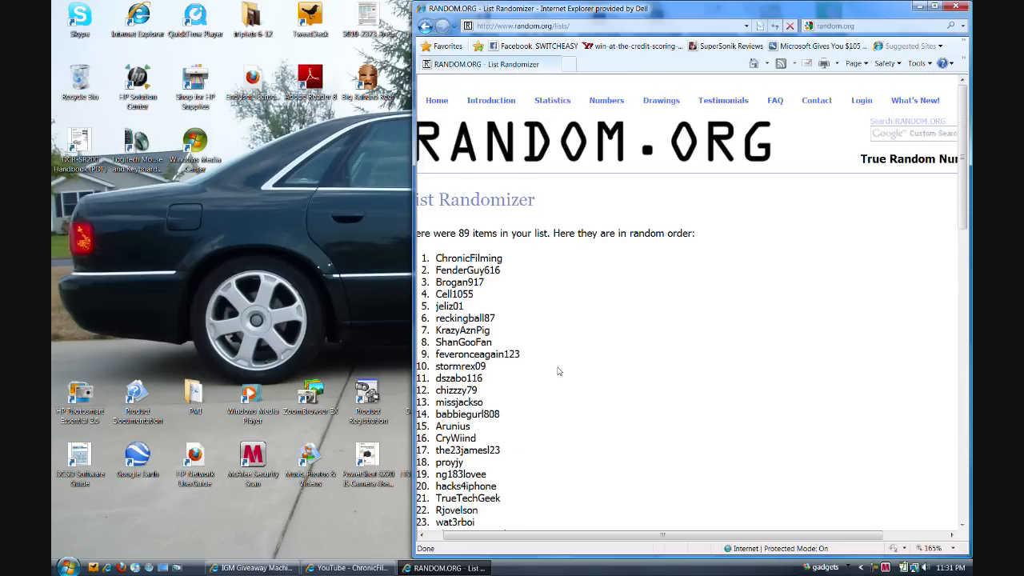
pyautogui.moveTo(525, 341)
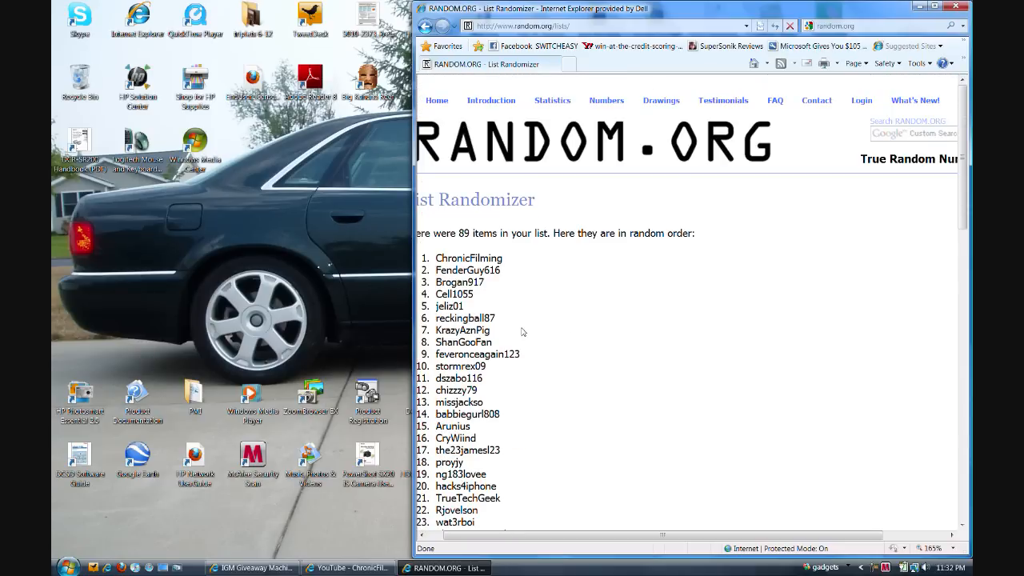
pyautogui.moveTo(512, 487)
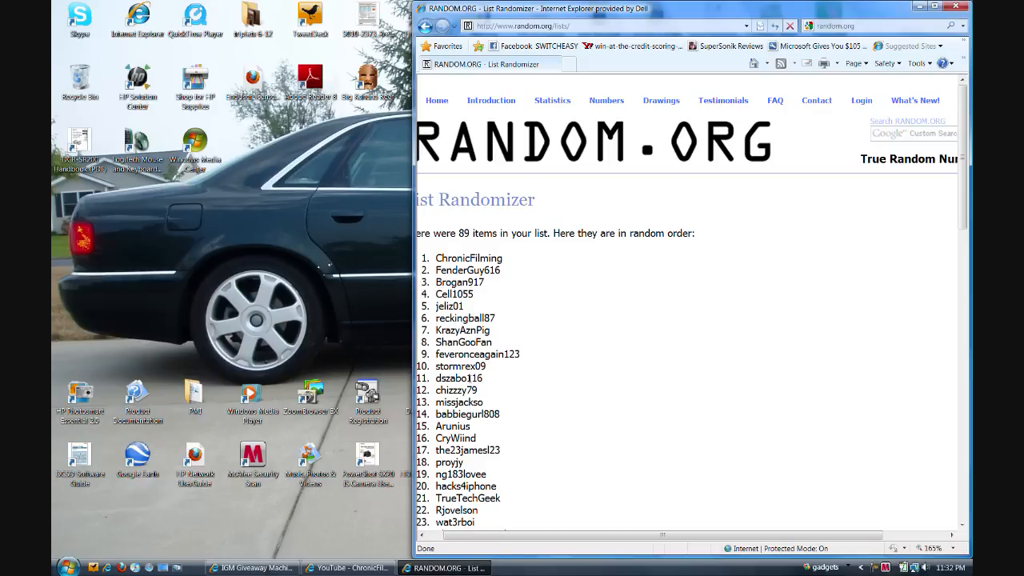
pyautogui.moveTo(559, 330)
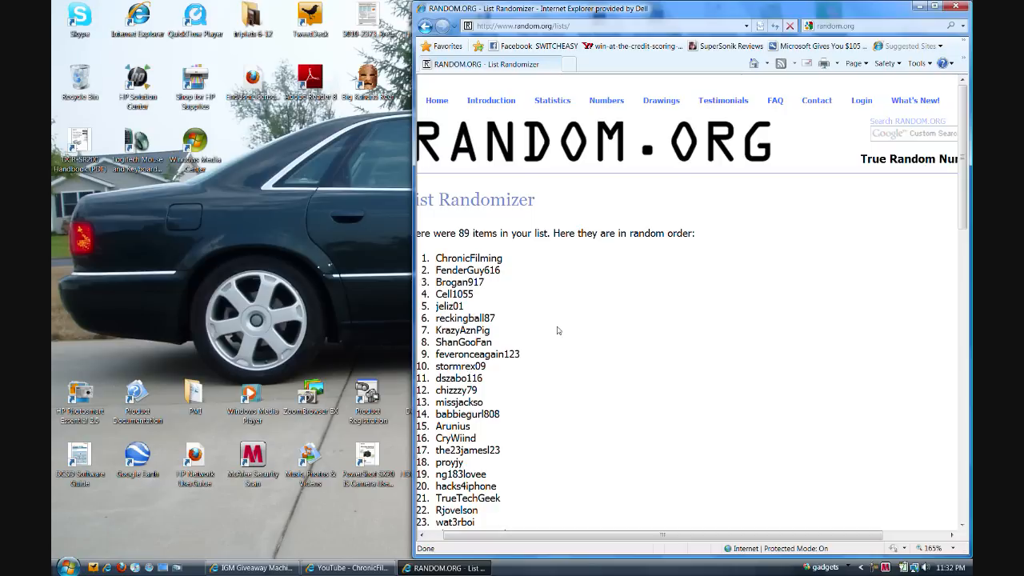
pyautogui.moveTo(525, 314)
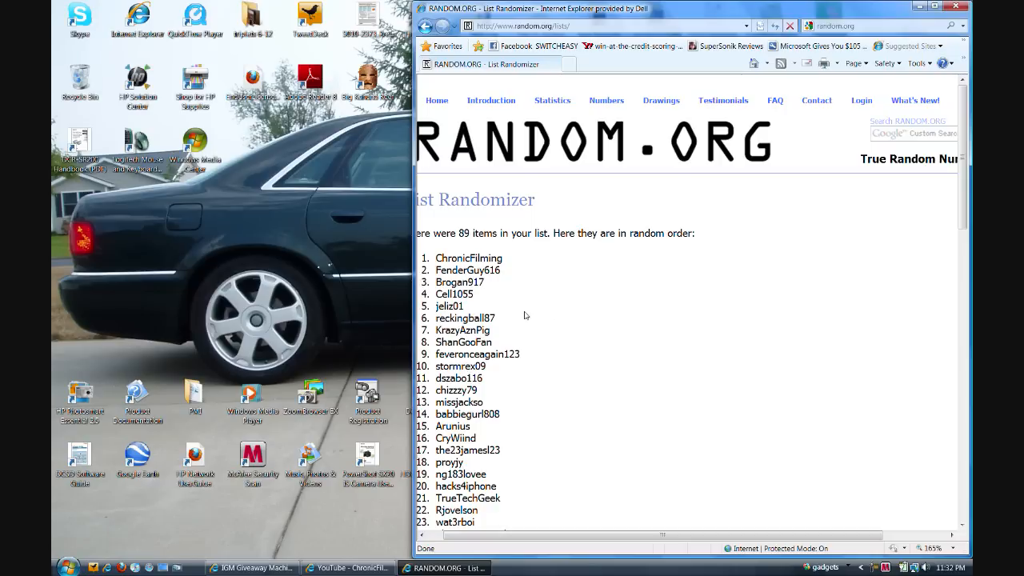
pyautogui.moveTo(557, 296)
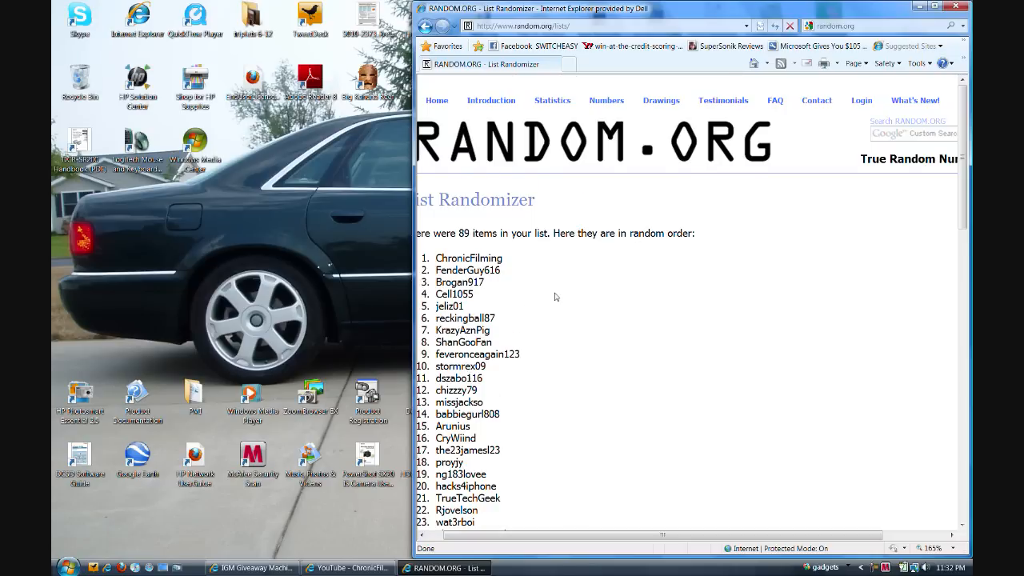
pyautogui.scroll(-3)
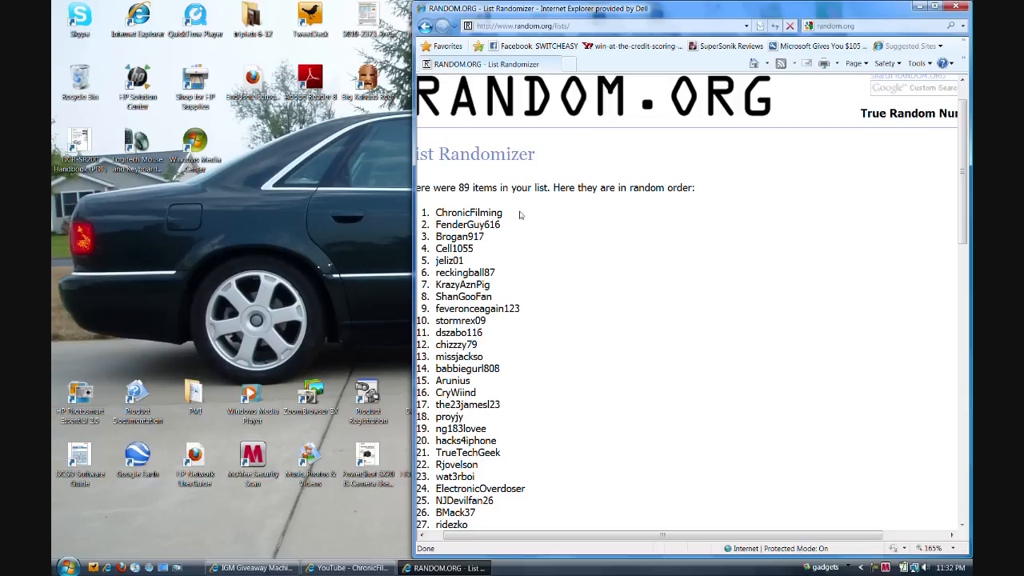
pyautogui.moveTo(480, 422)
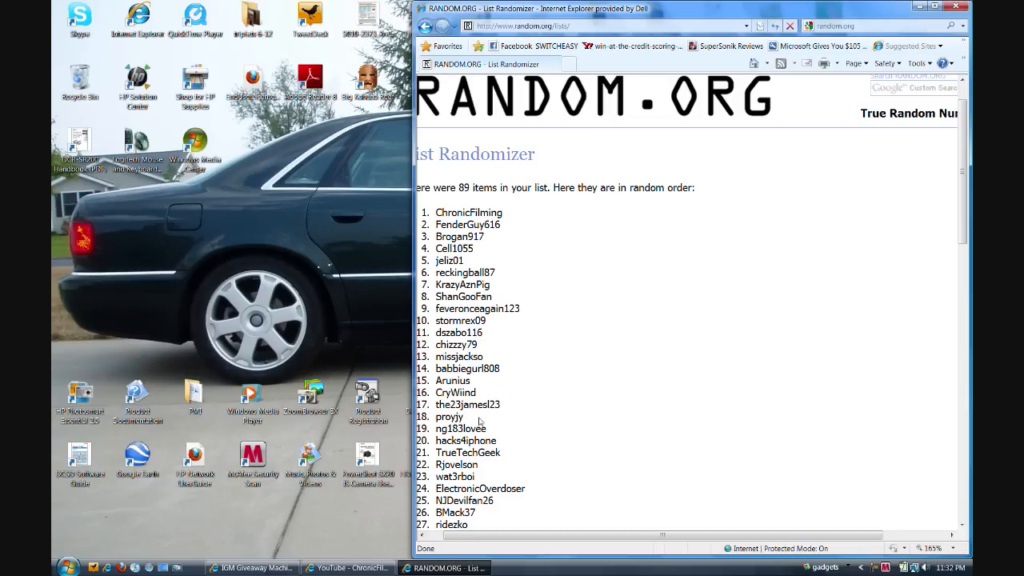